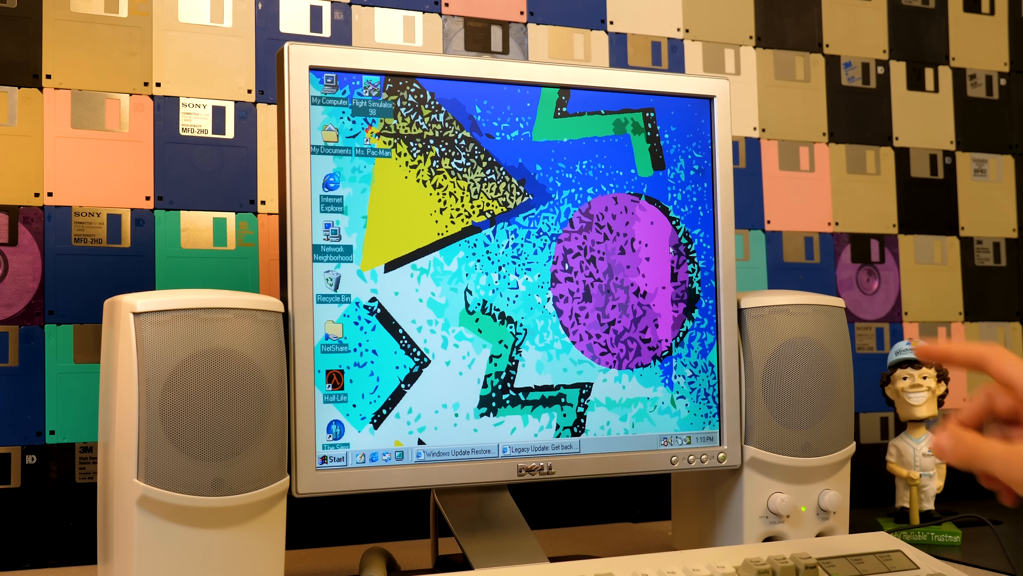
pyautogui.moveTo(966, 353)
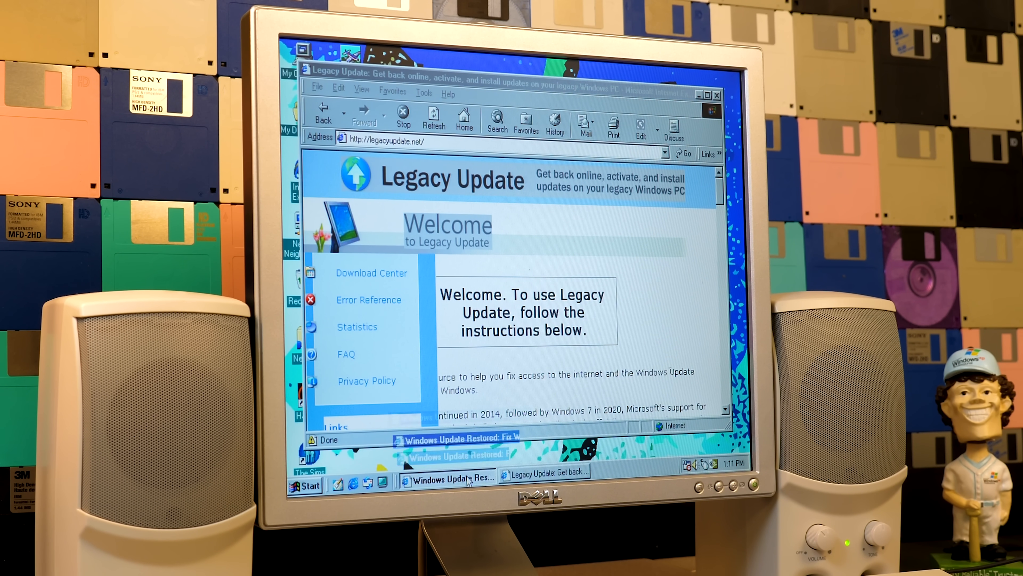
pyautogui.click(448, 477)
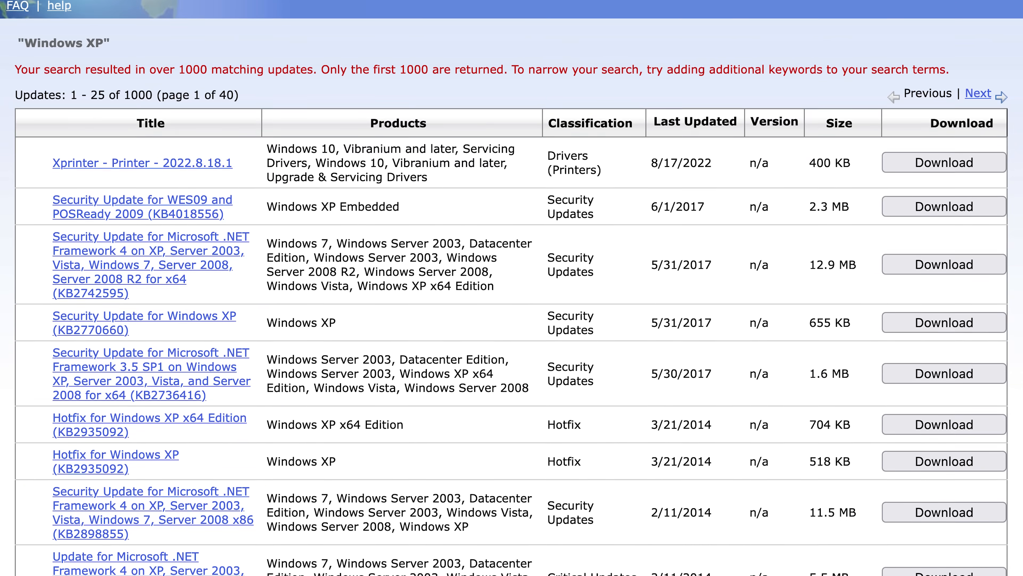
pyautogui.scroll(-3)
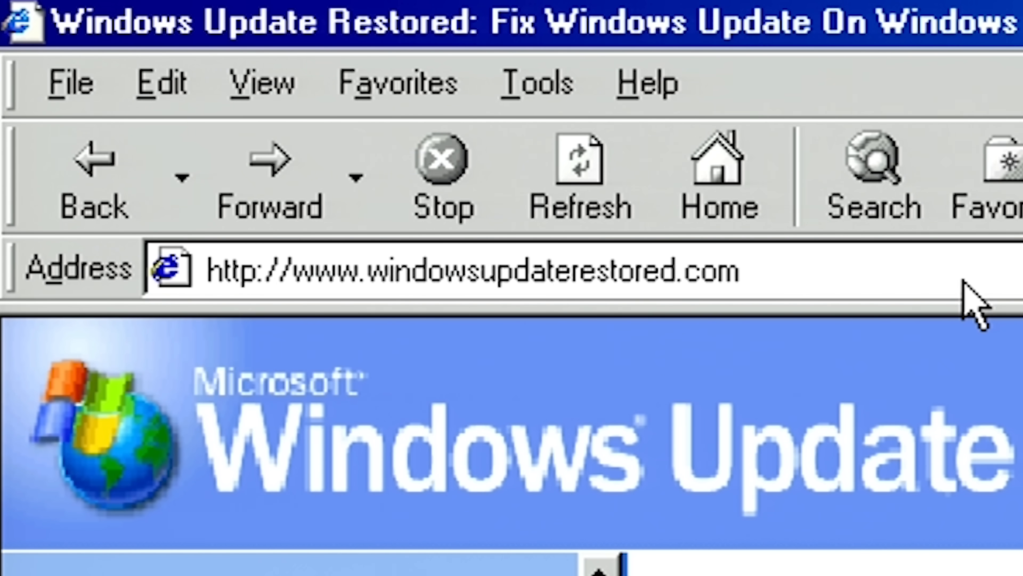
pyautogui.moveTo(979, 307)
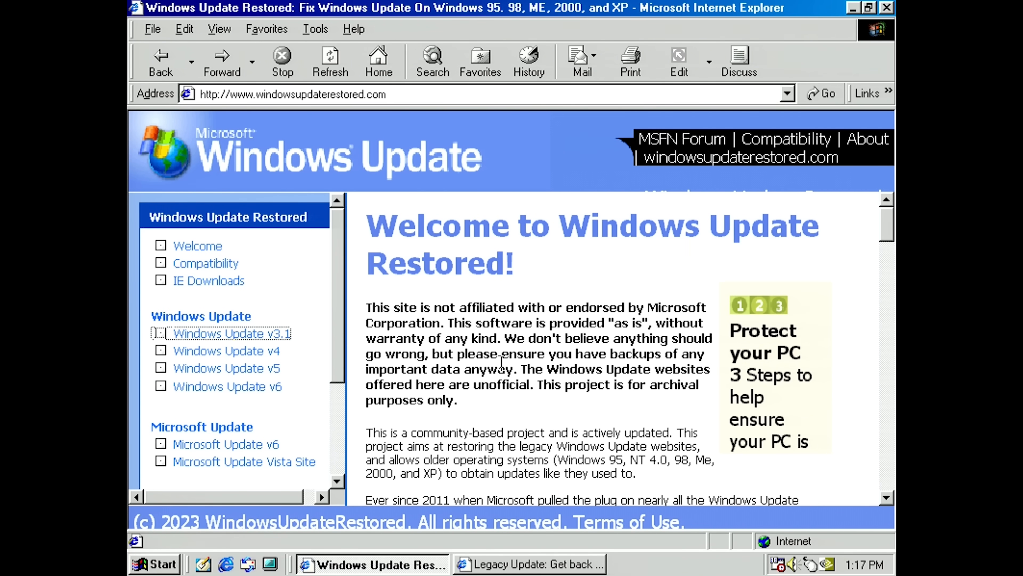
pyautogui.moveTo(501, 363)
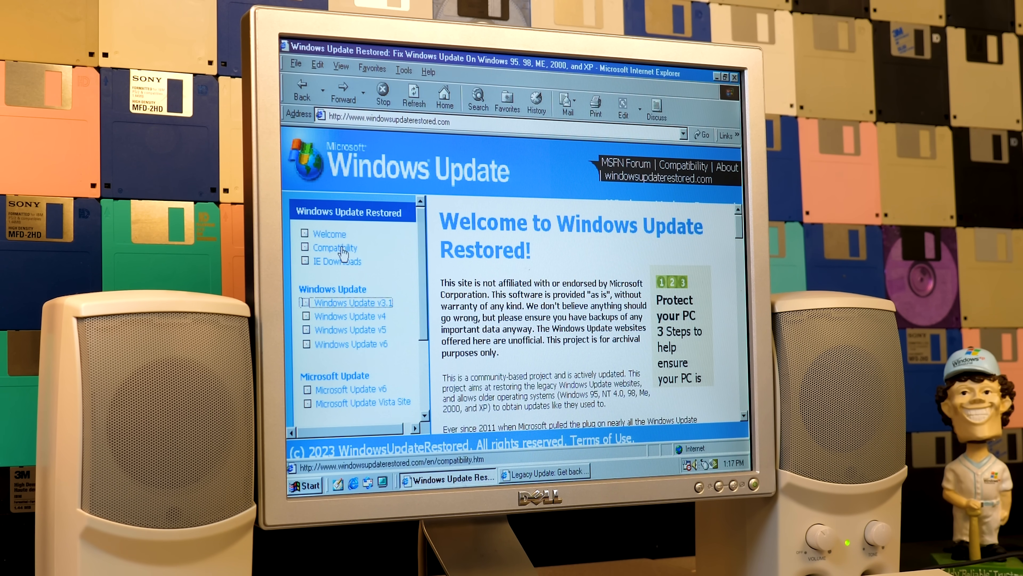
# - View the Compatibility table of Windows versions supported by each Windows Update version
pyautogui.click(335, 247)
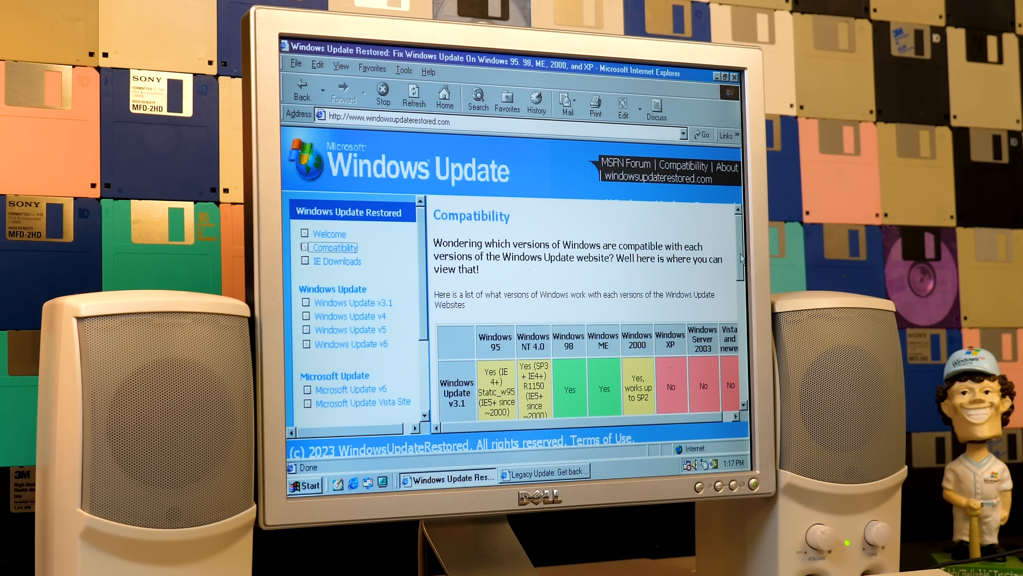
pyautogui.scroll(-3)
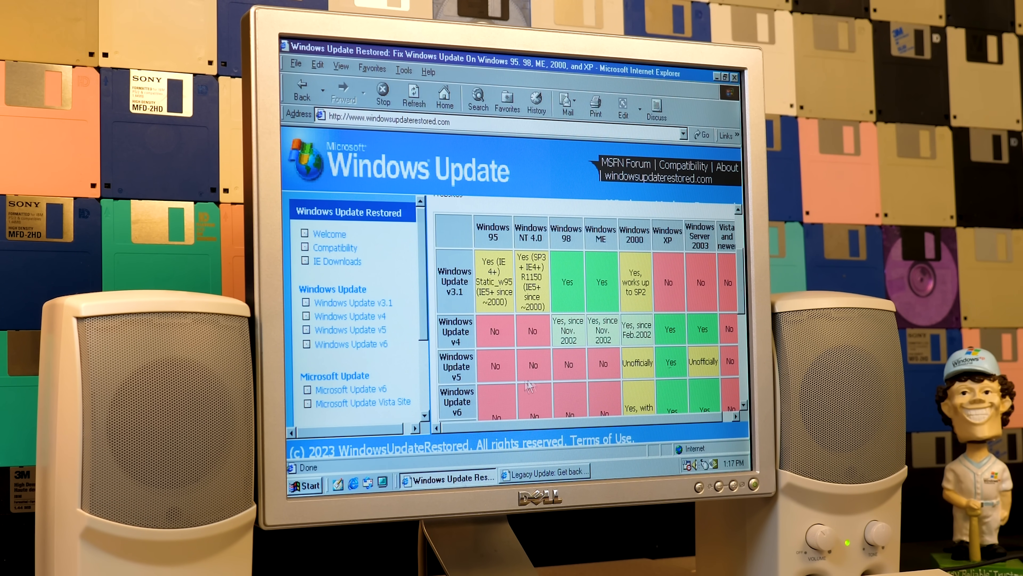
pyautogui.click(718, 76)
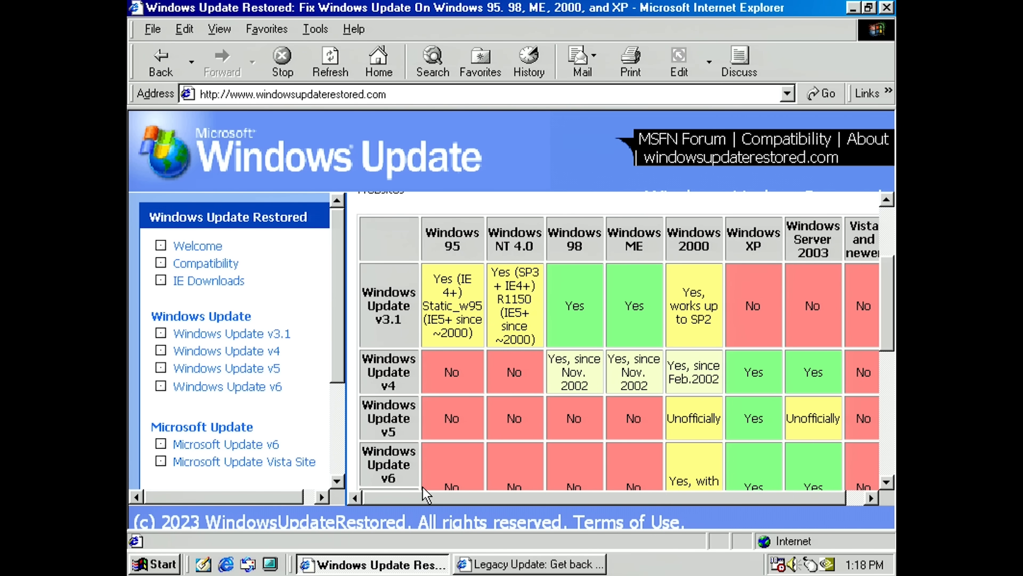
# - Visit the Windows Update v5 site (not yet online), then the v6 site loading update.microsoft.com
pyautogui.click(226, 367)
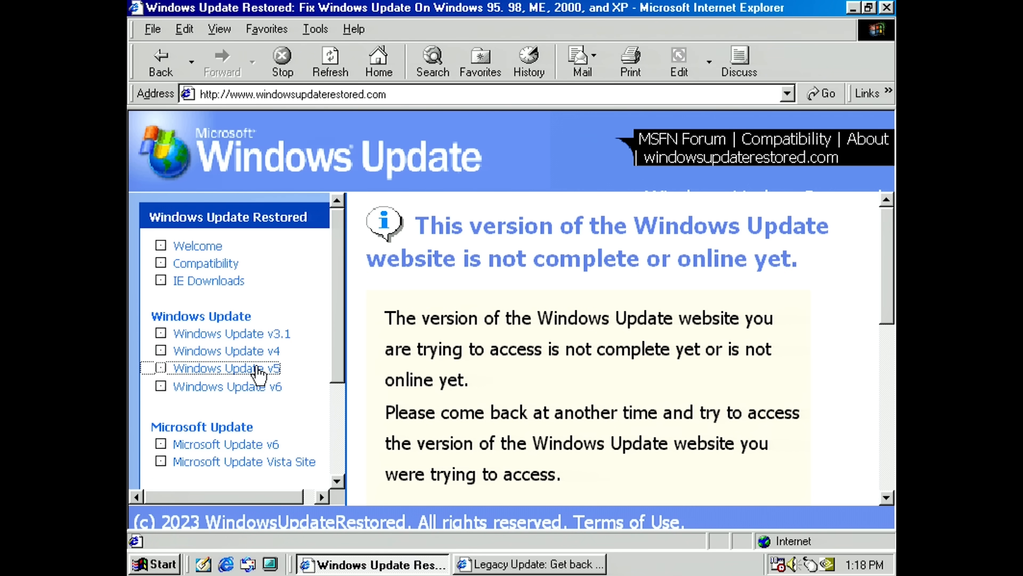
pyautogui.click(226, 386)
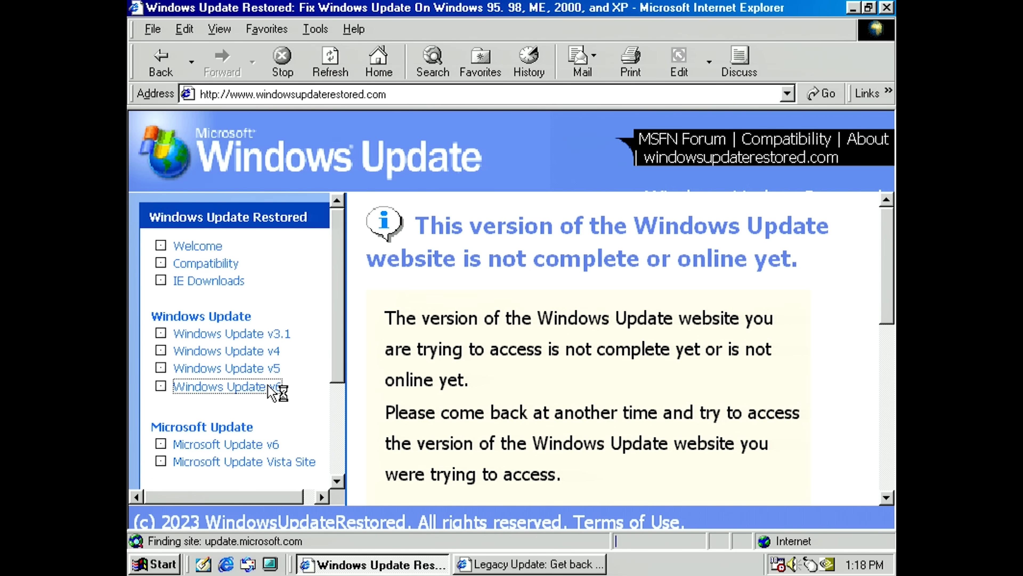
pyautogui.click(220, 386)
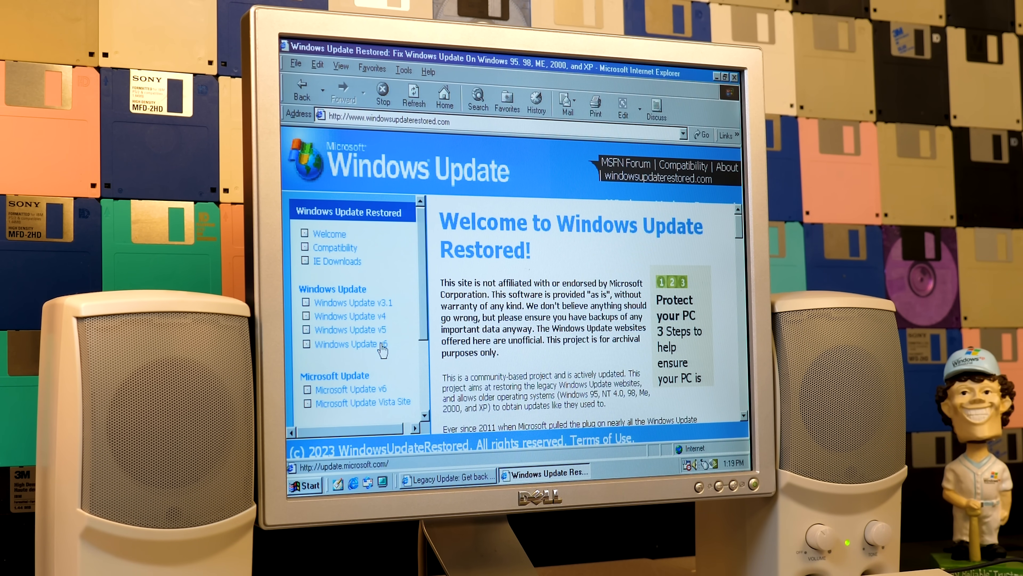
# - Review the compatibility chart's columns for v3.1 support, including Windows 98 and 2000
pyautogui.click(352, 344)
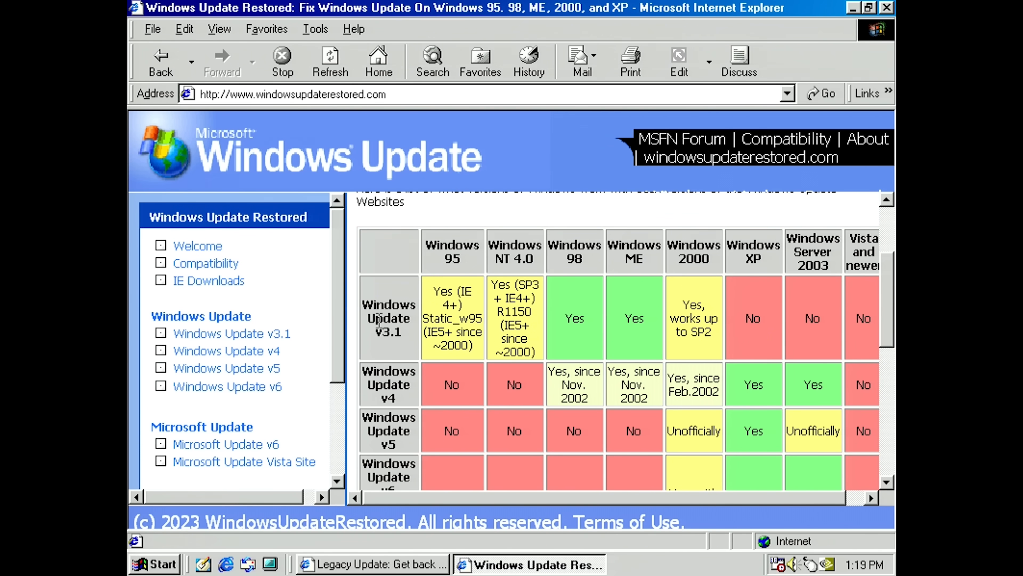
pyautogui.moveTo(415, 510)
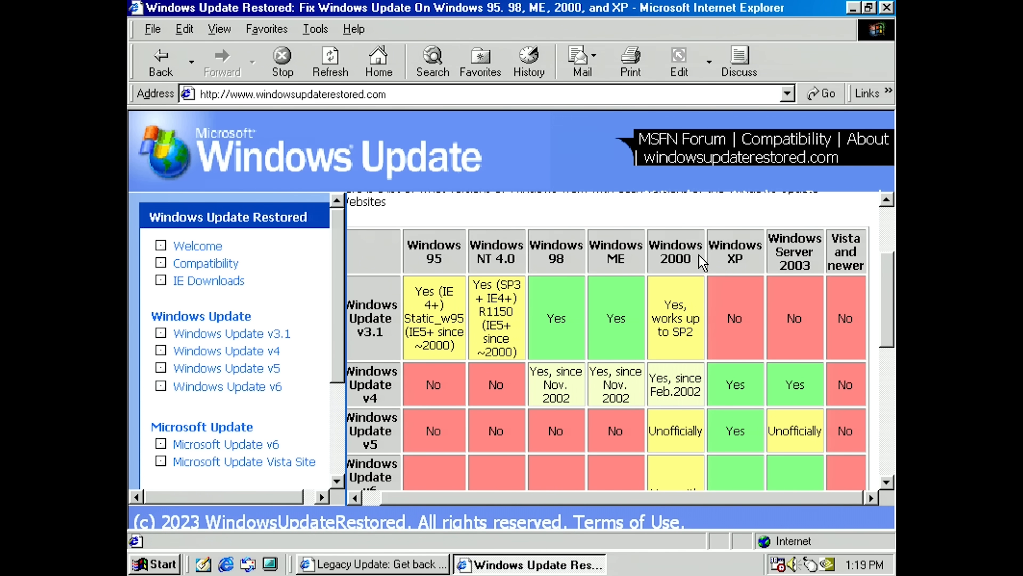
pyautogui.moveTo(671, 355)
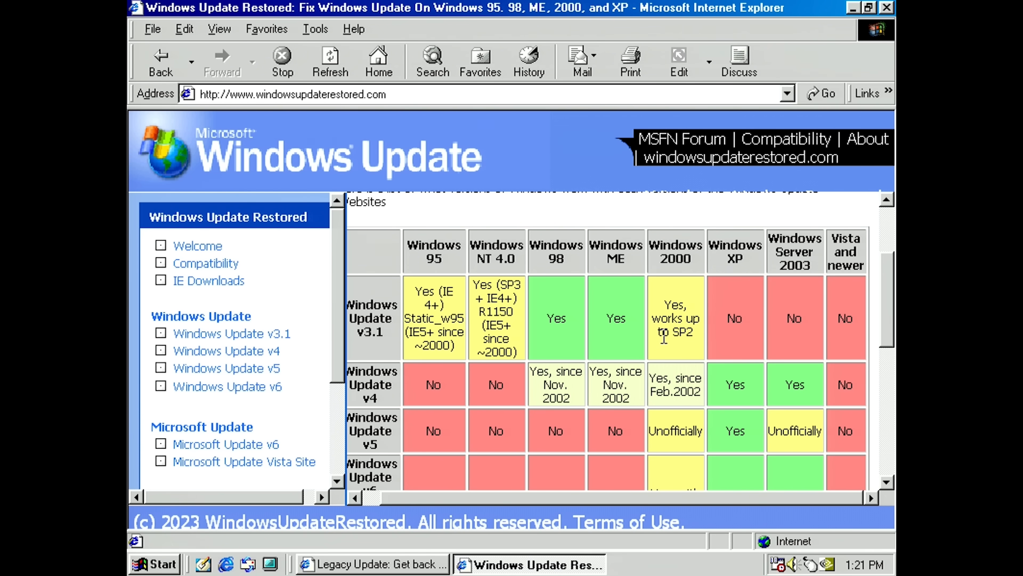
pyautogui.scroll(-3)
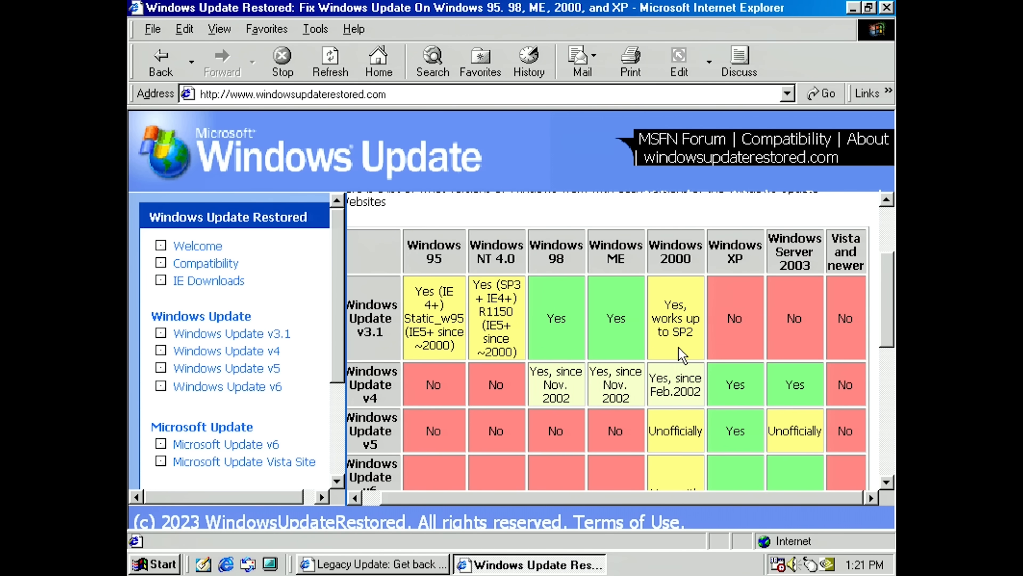
pyautogui.moveTo(716, 299)
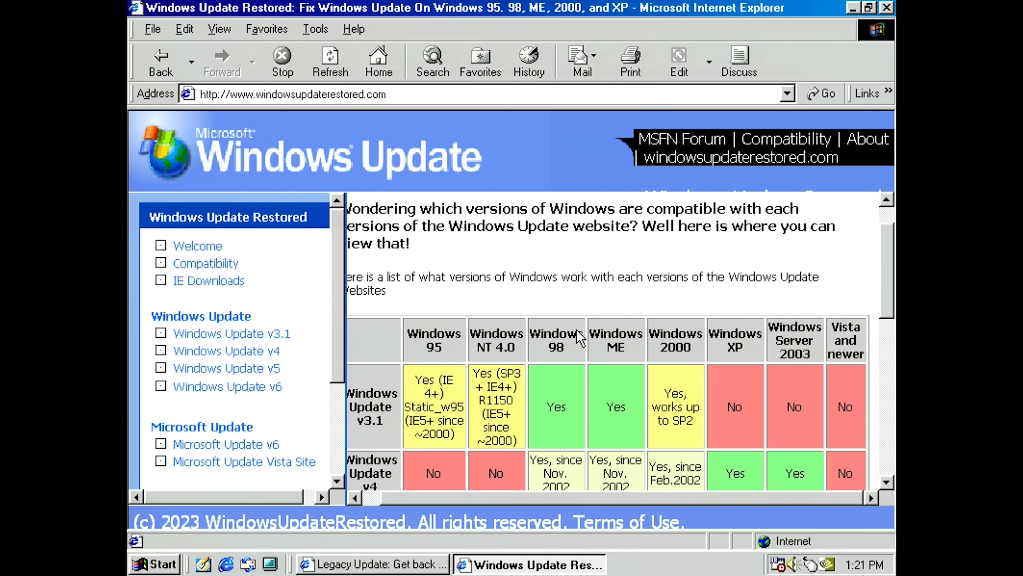
# - From the Welcome page, view the Internet Explorer 5.01 downloads listed by language
pyautogui.click(197, 245)
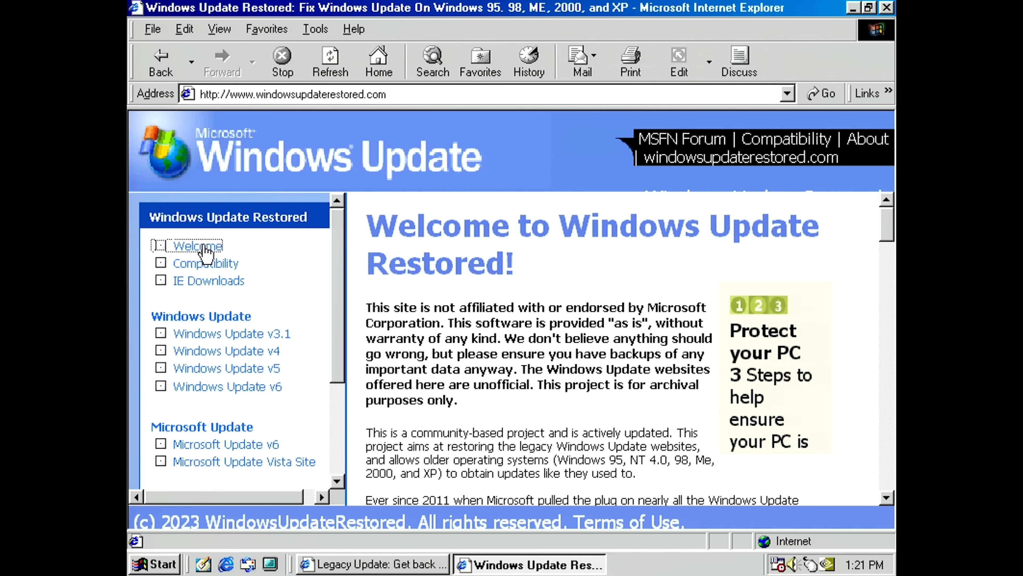
pyautogui.click(209, 280)
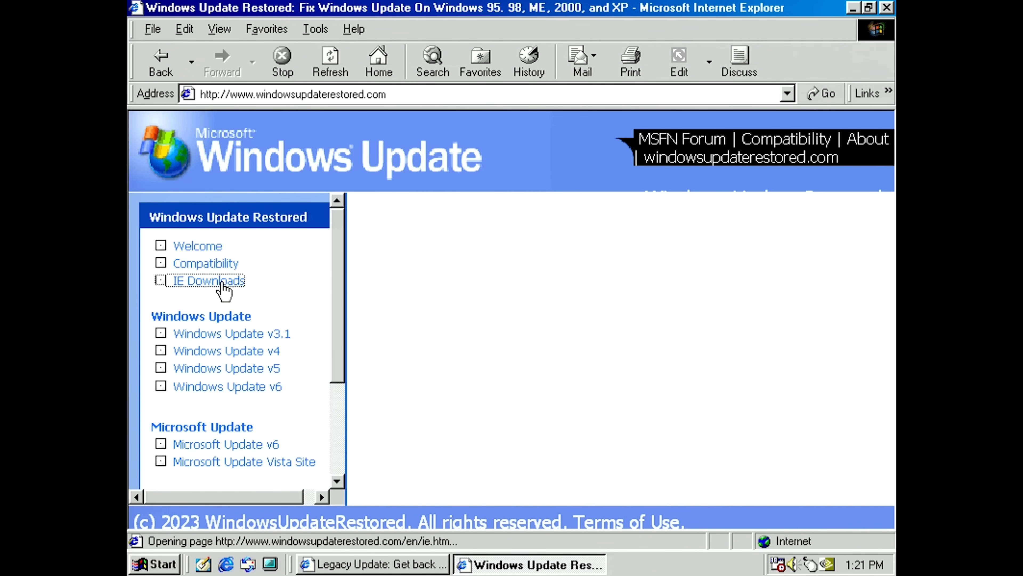
pyautogui.click(207, 280)
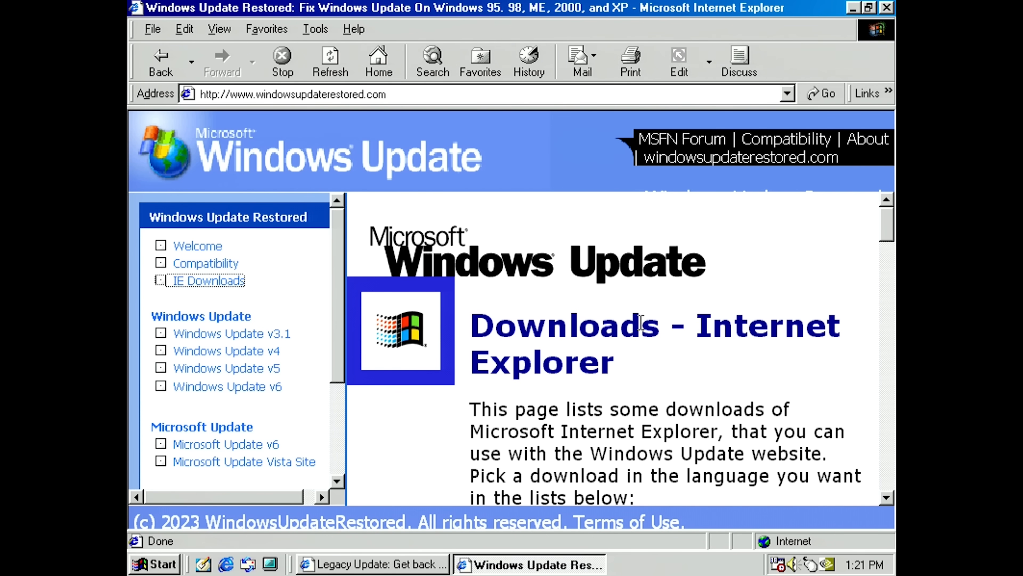
pyautogui.scroll(-3)
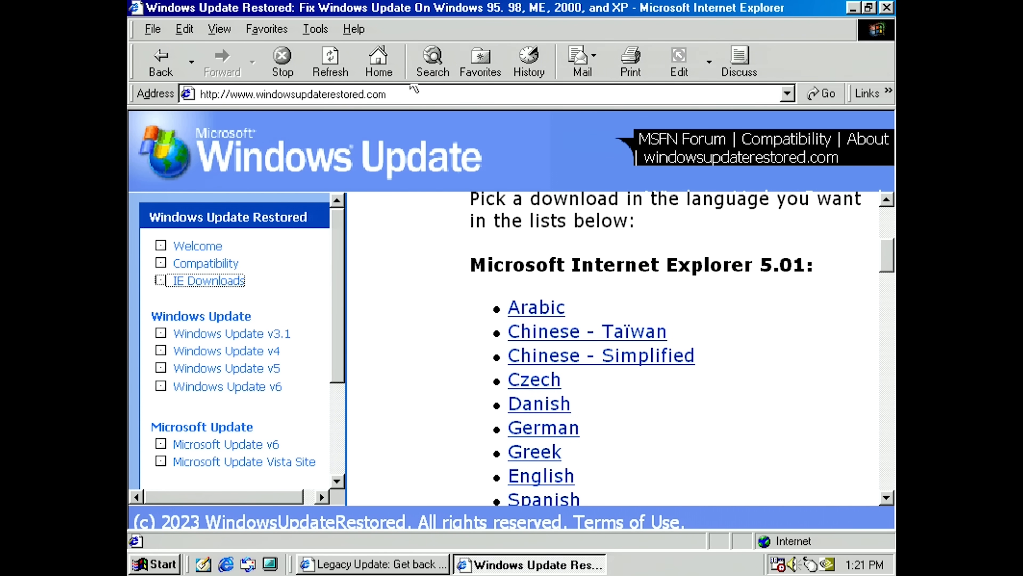
pyautogui.click(352, 29)
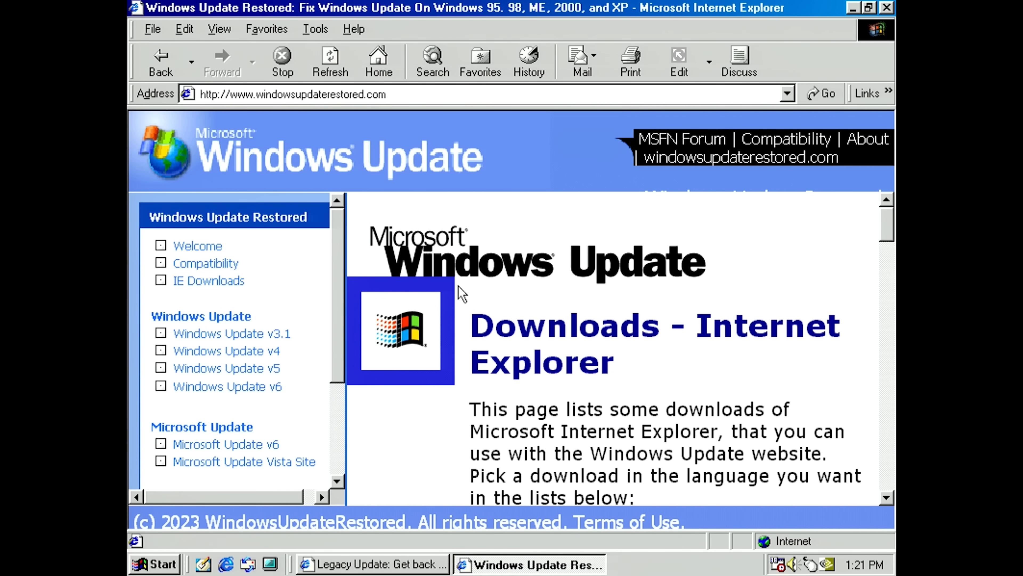
# - Go to Product Updates on the v3.1 site, allowing the Windows Update Control components to run
pyautogui.click(230, 332)
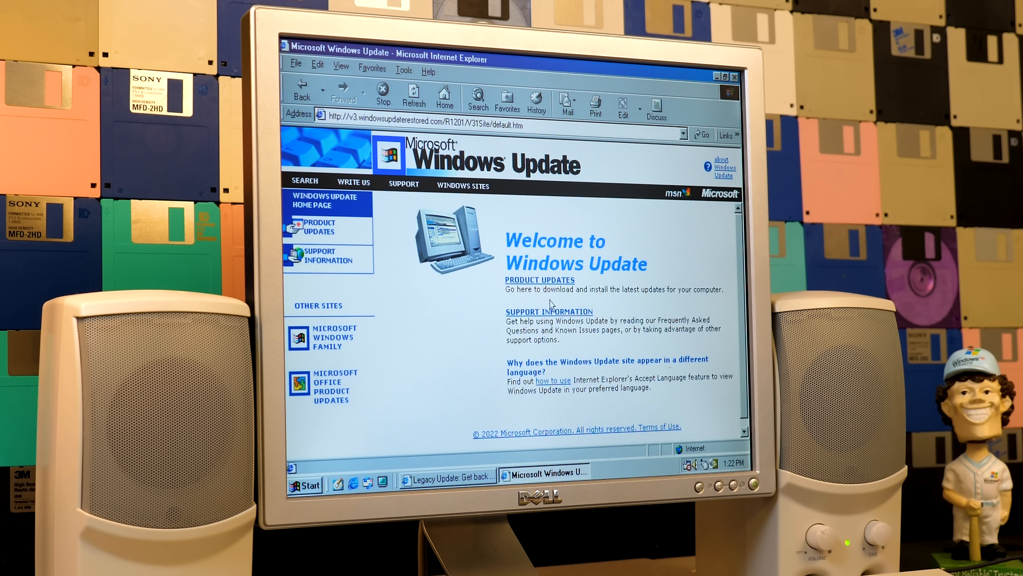
pyautogui.moveTo(420, 307)
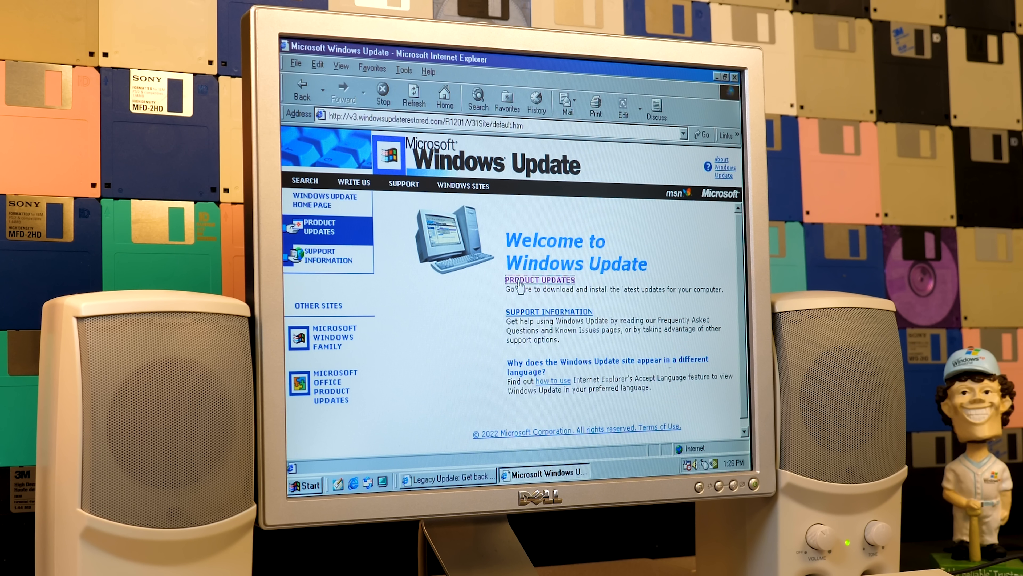
pyautogui.click(539, 280)
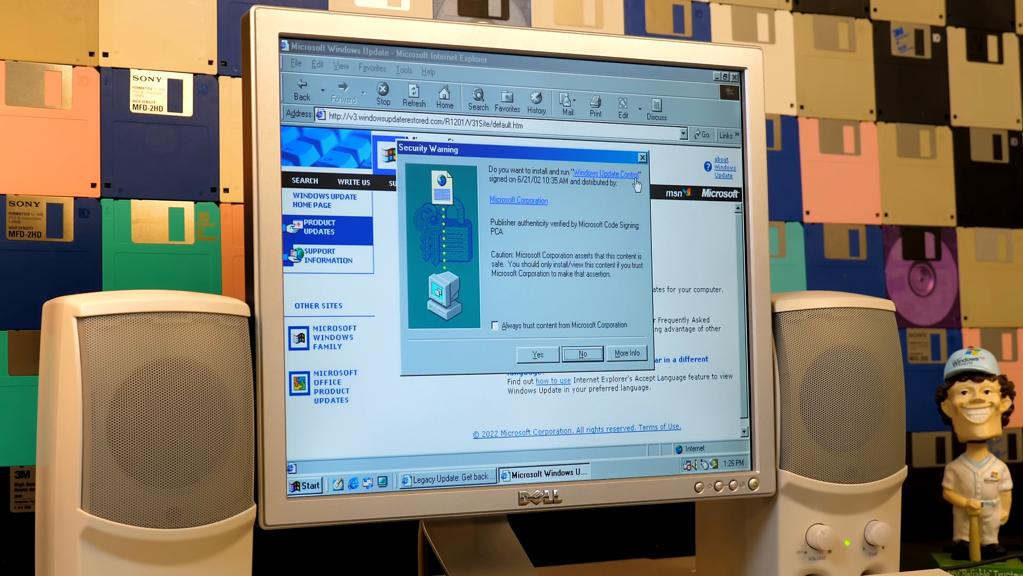
pyautogui.moveTo(635, 181)
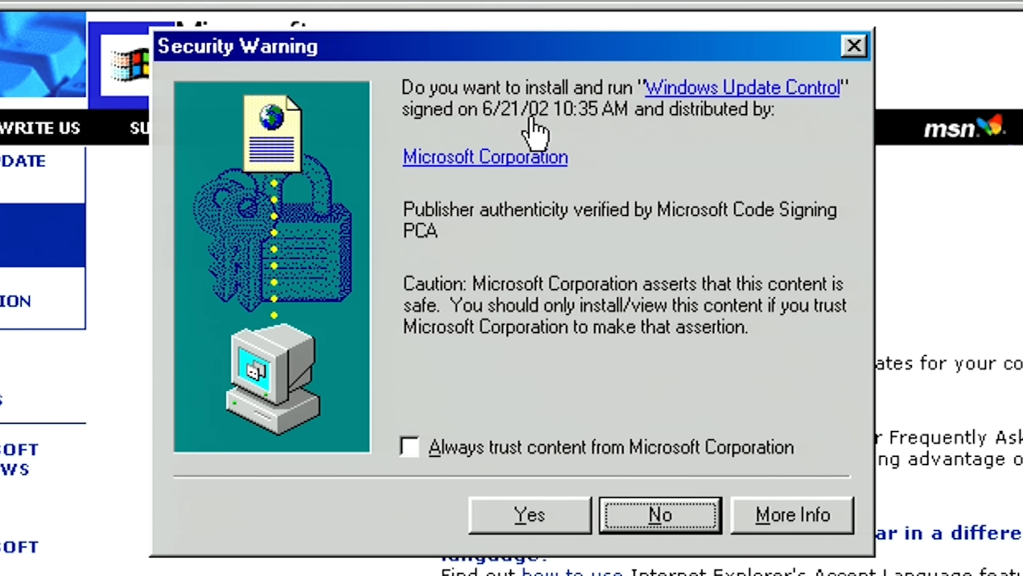
pyautogui.moveTo(457, 157)
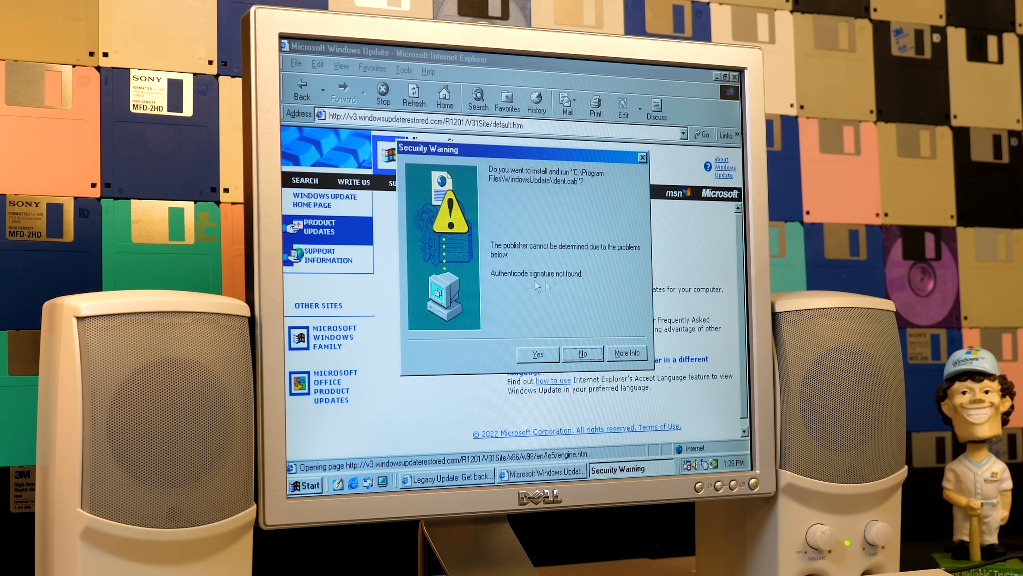
pyautogui.click(582, 353)
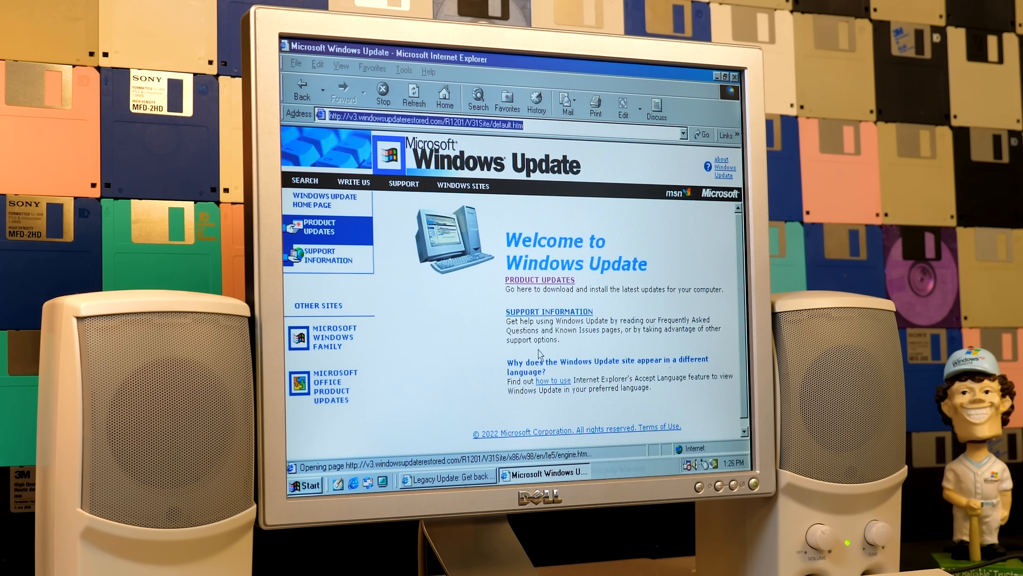
# - Browse the Select Software list of available updates with the 2911 KB Critical Updates Package ticked
pyautogui.click(319, 226)
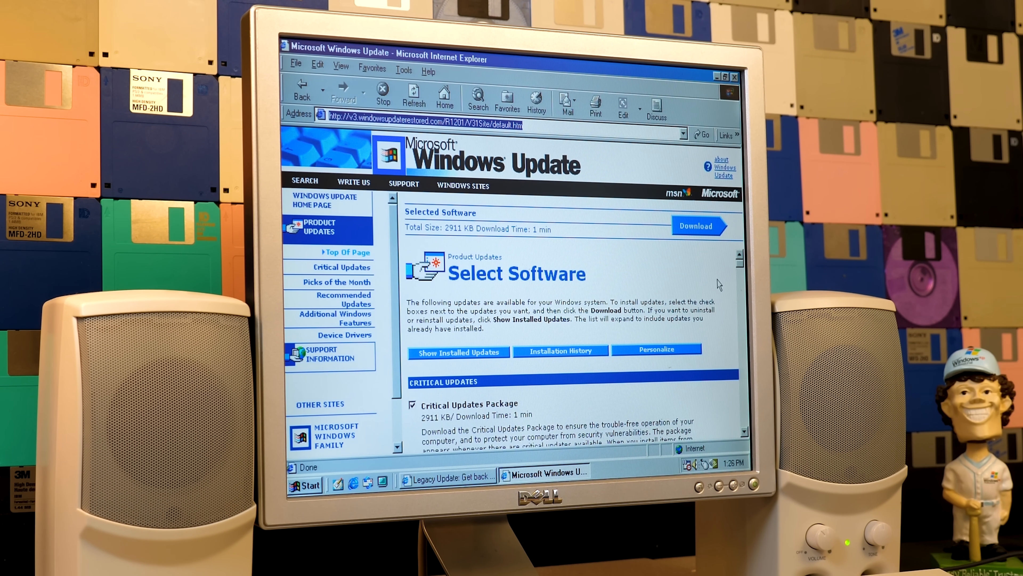
pyautogui.moveTo(526, 279)
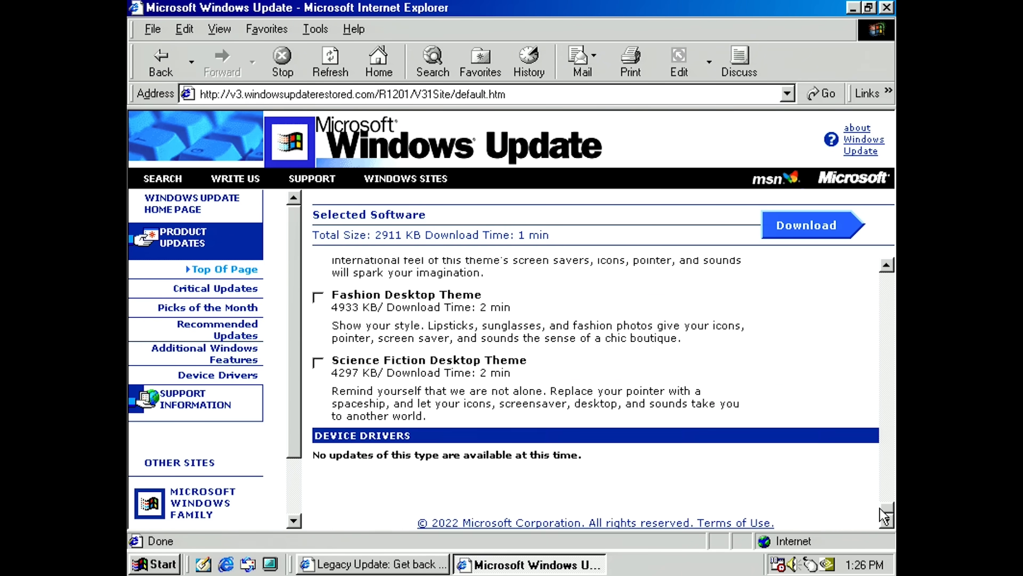
pyautogui.scroll(-3)
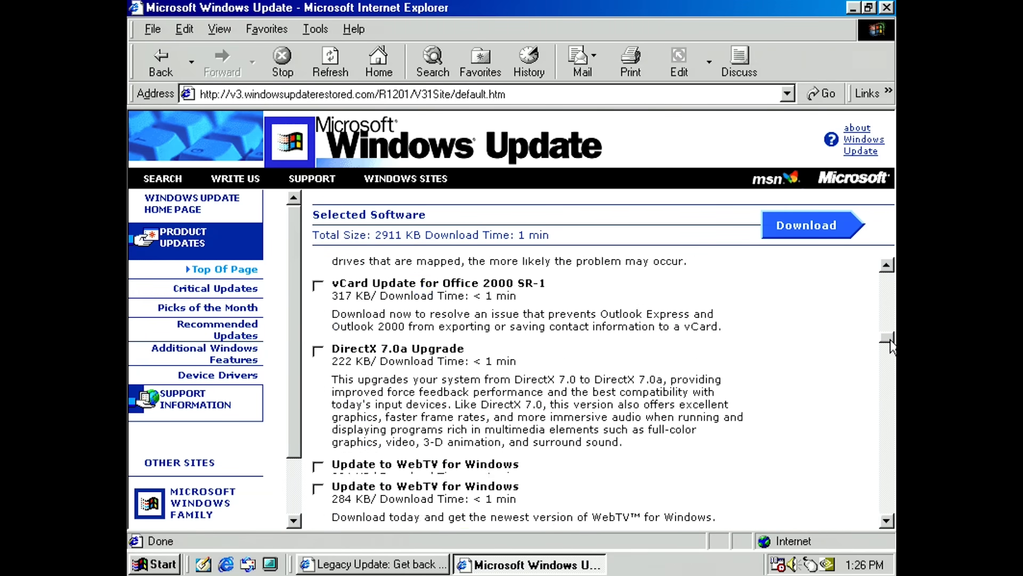
pyautogui.scroll(-3)
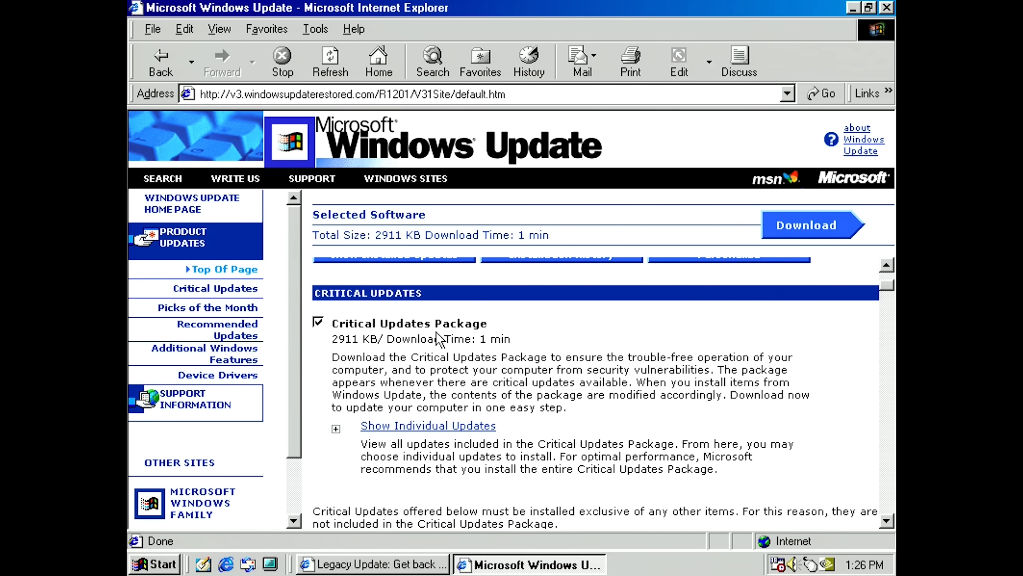
# - Try the November 2, 1999 Security Update, accept its separate-download warning, then deselect it
pyautogui.scroll(-3)
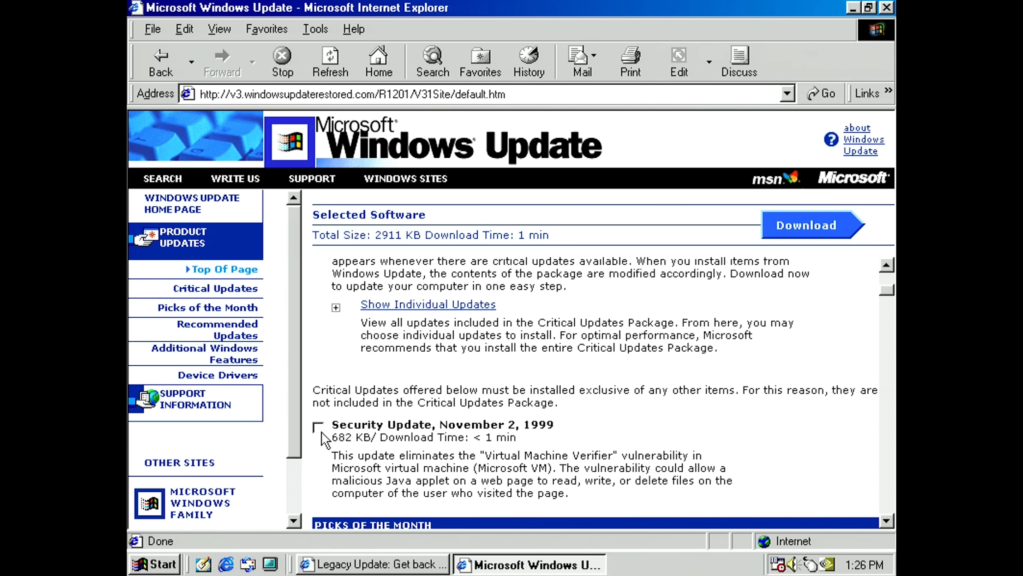
pyautogui.moveTo(482, 438)
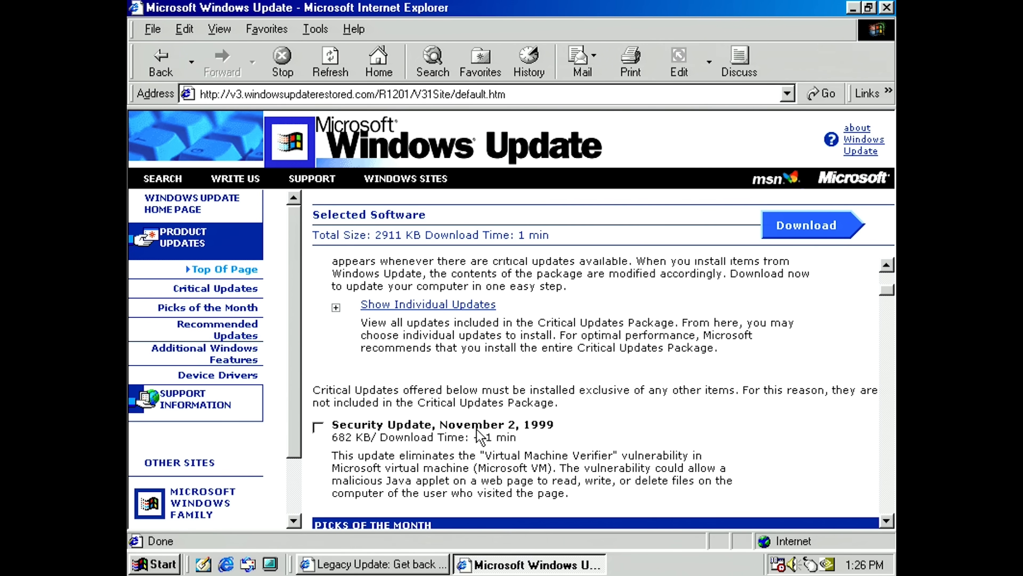
pyautogui.click(319, 425)
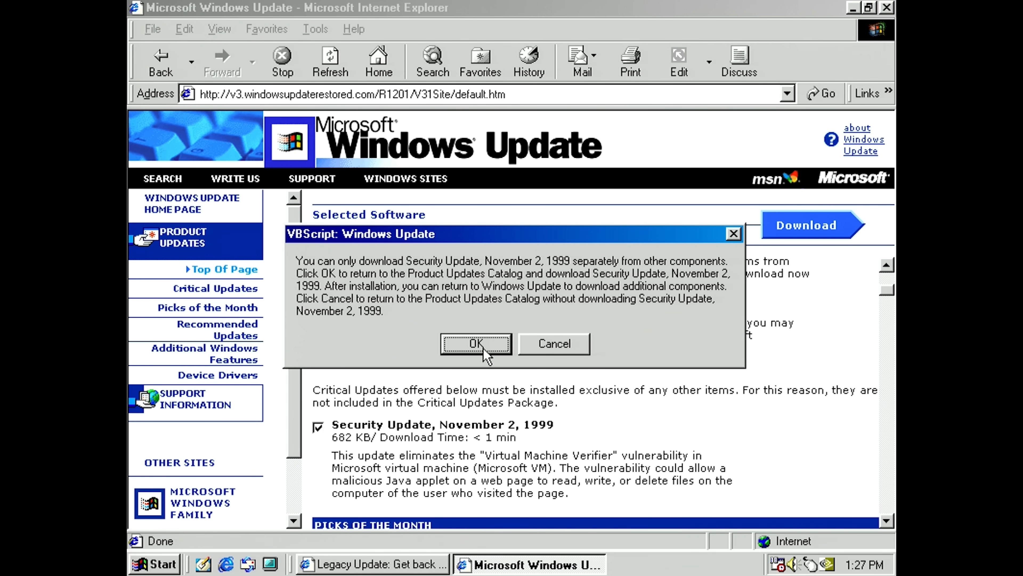
pyautogui.click(475, 344)
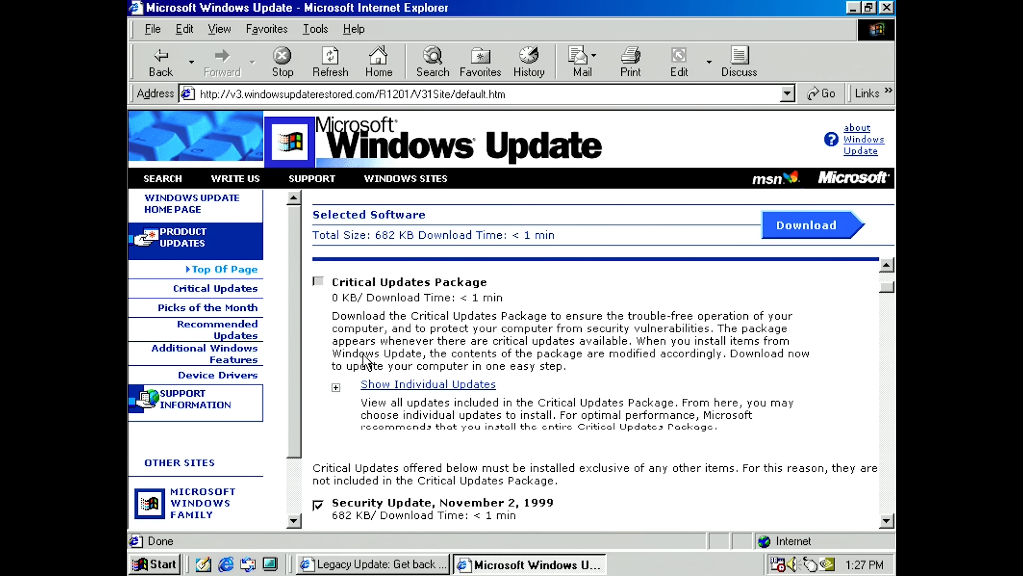
pyautogui.click(319, 505)
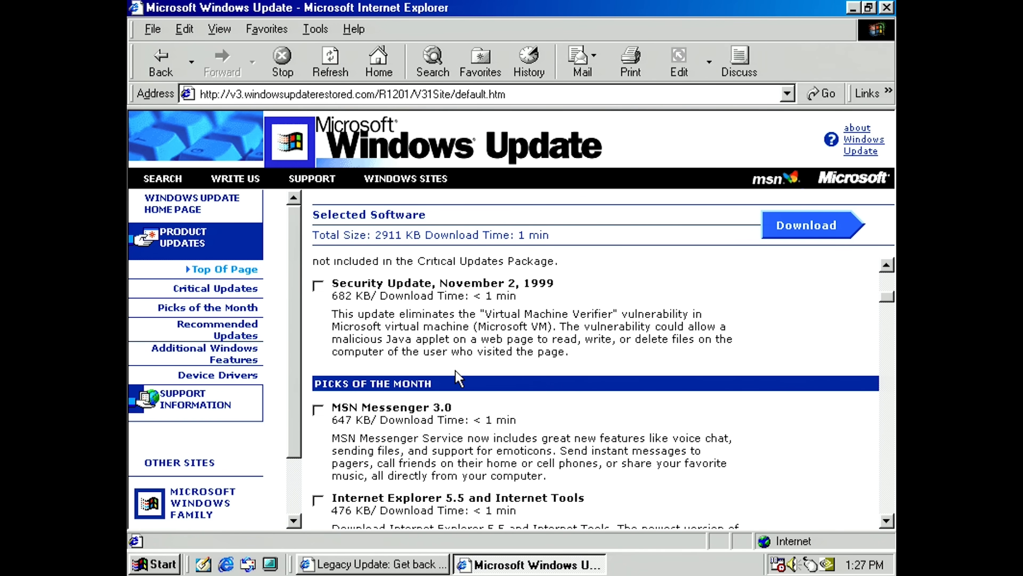
# - Add MSN Messenger 3.0 (3558 KB total) and try Internet Explorer 5.5, triggering a separate-download warning
pyautogui.click(318, 412)
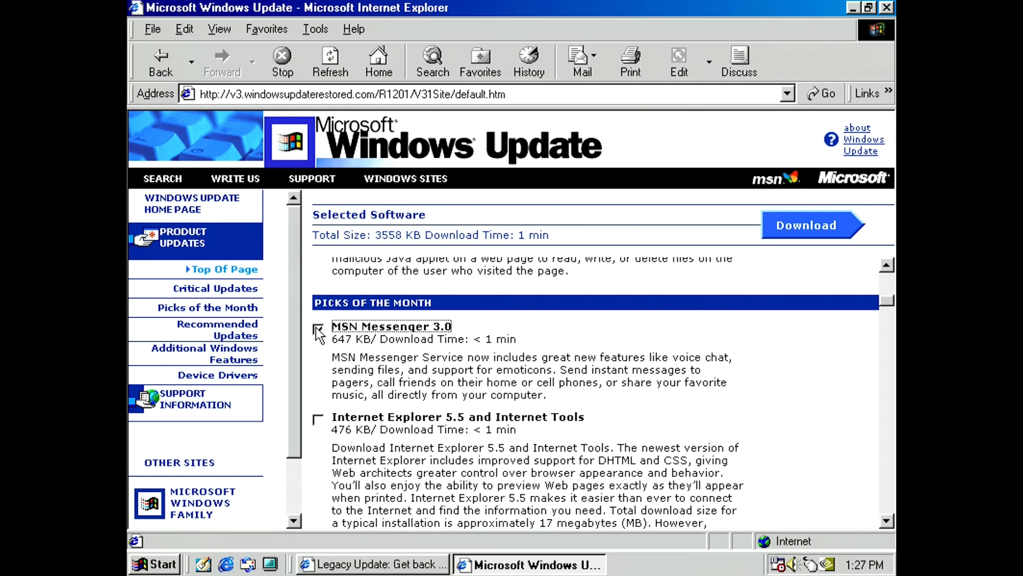
pyautogui.scroll(-3)
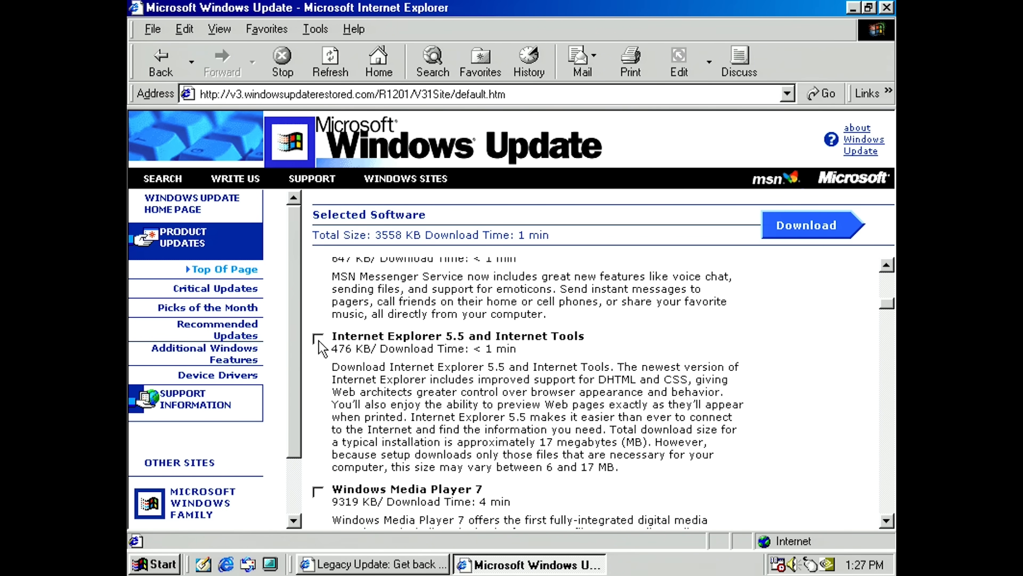
pyautogui.click(319, 338)
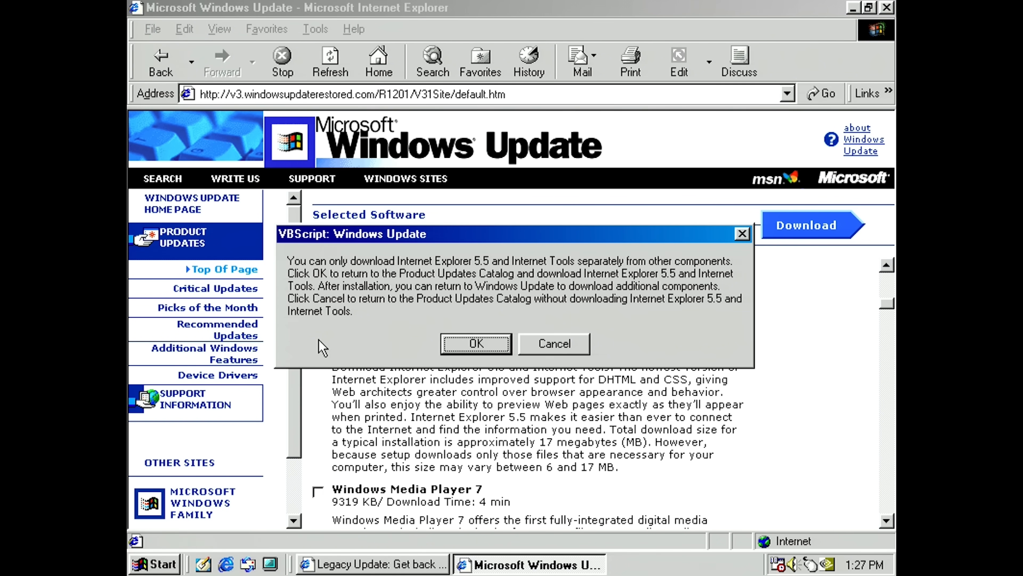
pyautogui.moveTo(587, 277)
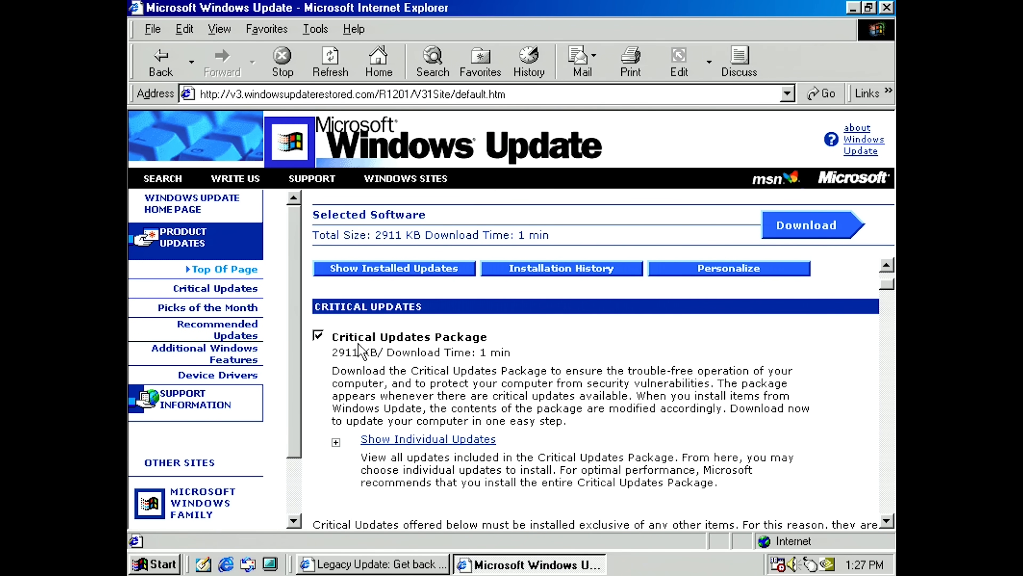
# - Download and install the Critical Updates Package, accepting its license agreement
pyautogui.click(813, 224)
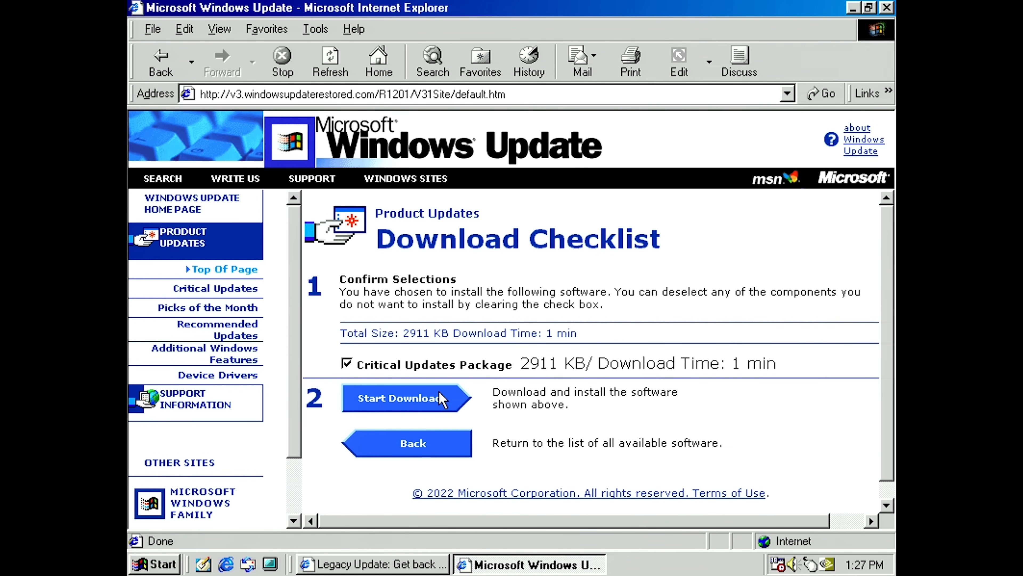
pyautogui.click(399, 398)
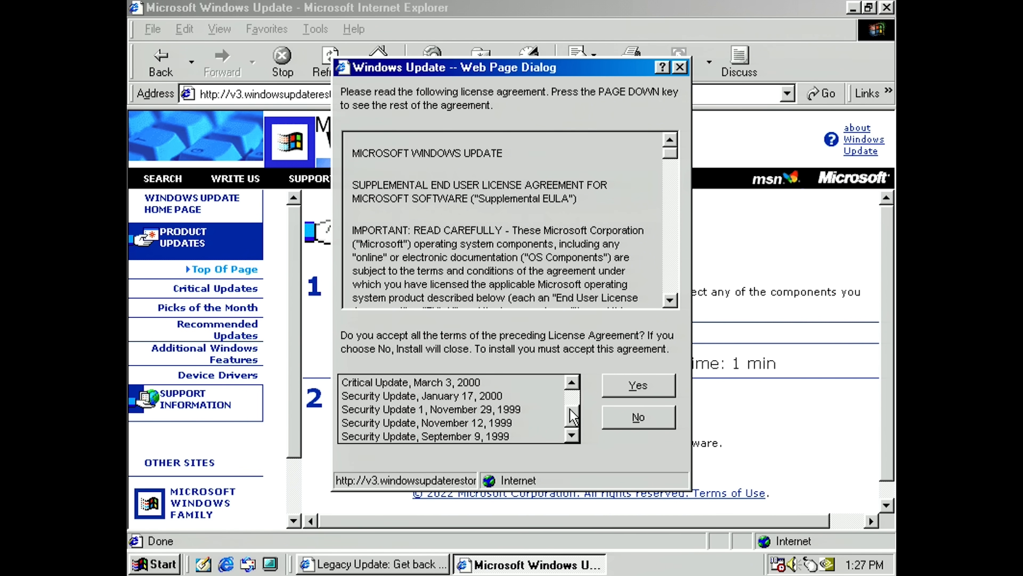
pyautogui.moveTo(580, 399)
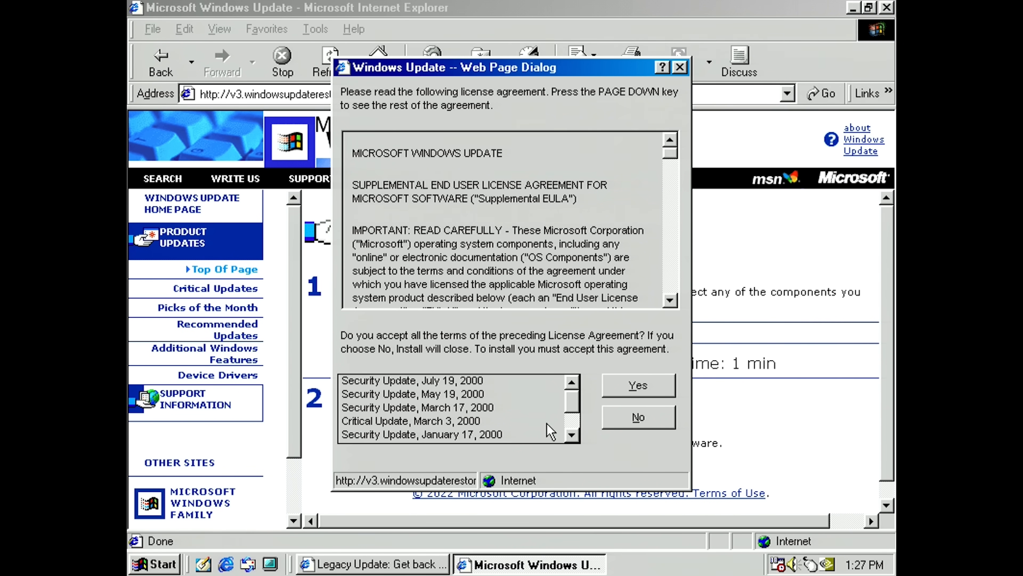
pyautogui.click(638, 385)
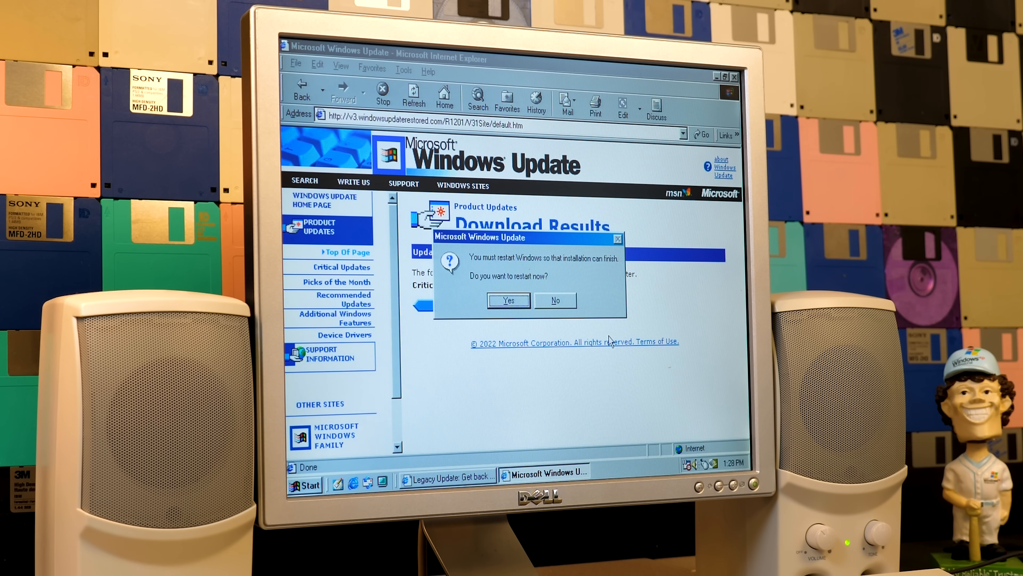
pyautogui.click(556, 300)
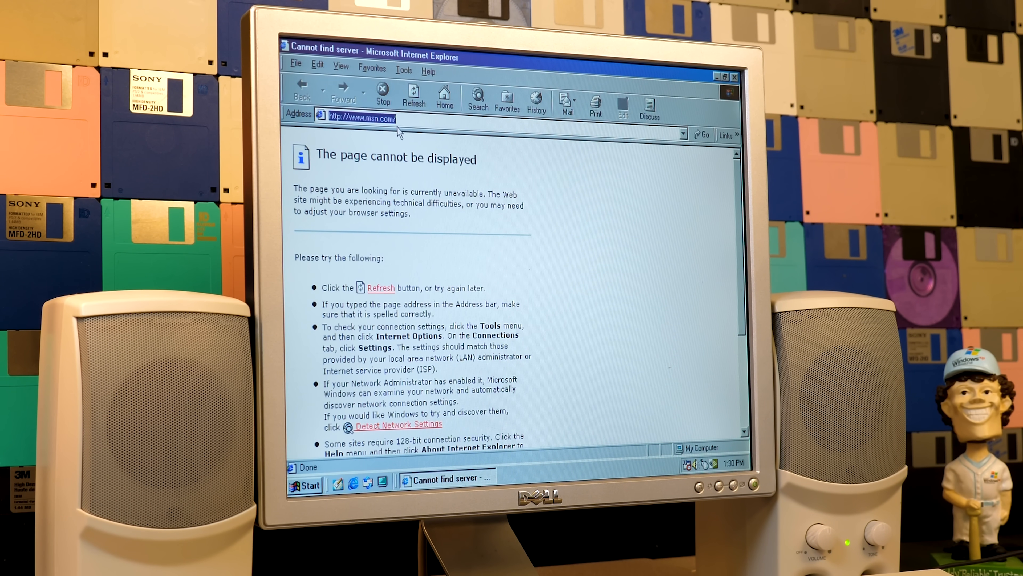
pyautogui.write('http://windowsupdate.microsoft.com')
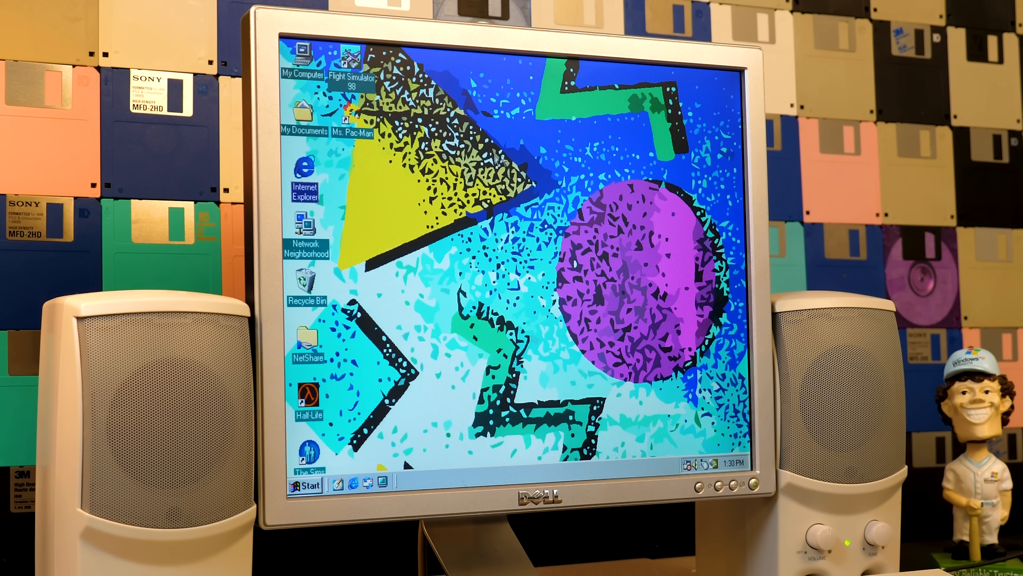
pyautogui.doubleClick(301, 169)
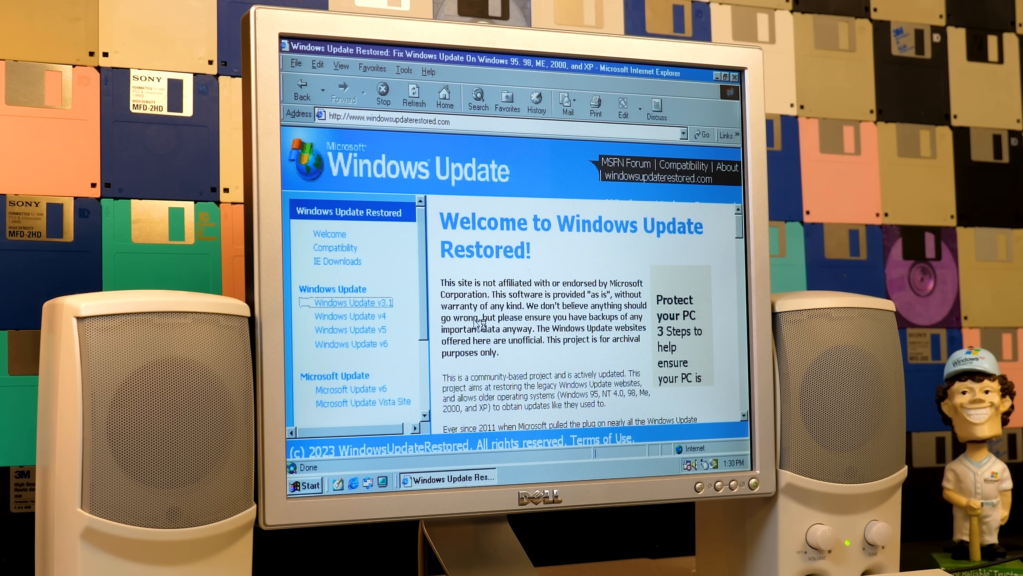
# - Return to the v3.1 Product Updates catalog, allowing the update detection component to run
pyautogui.click(353, 303)
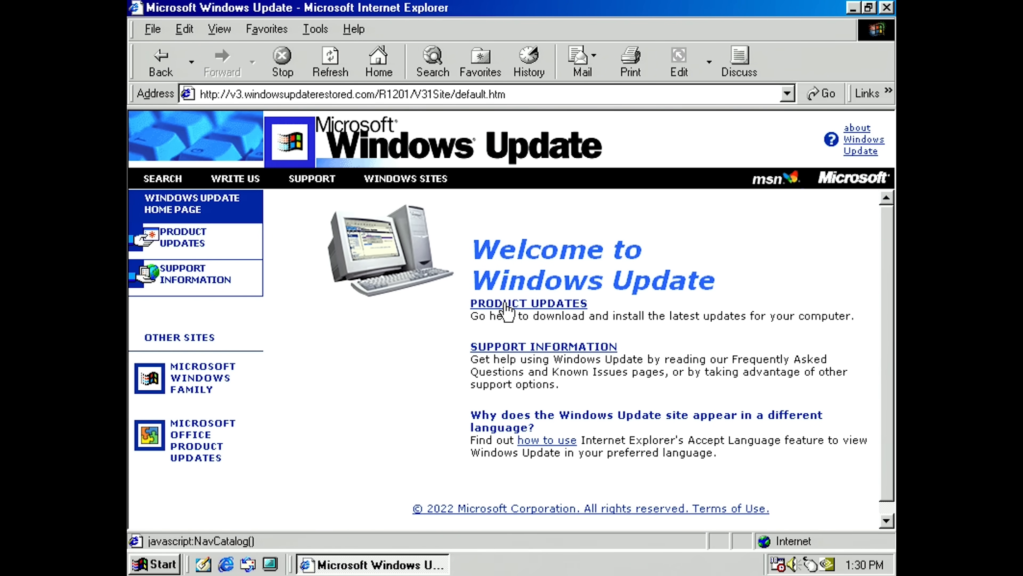
pyautogui.click(529, 303)
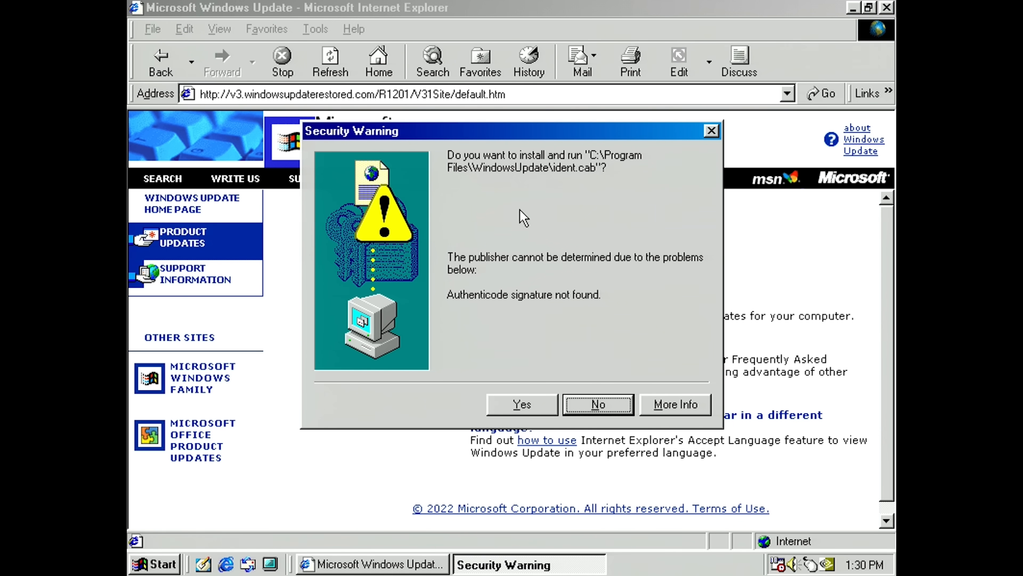
pyautogui.moveTo(593, 330)
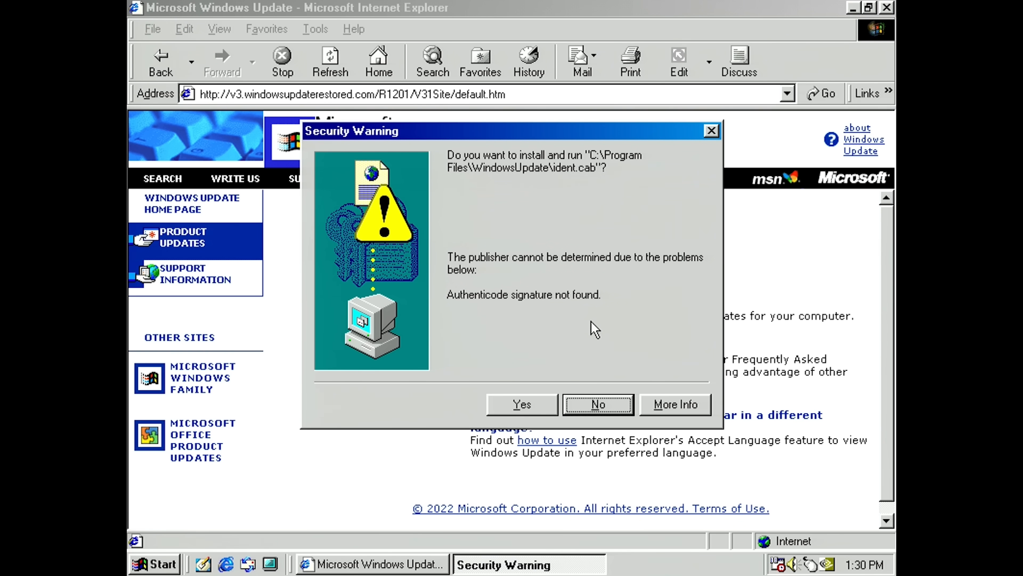
pyautogui.click(520, 404)
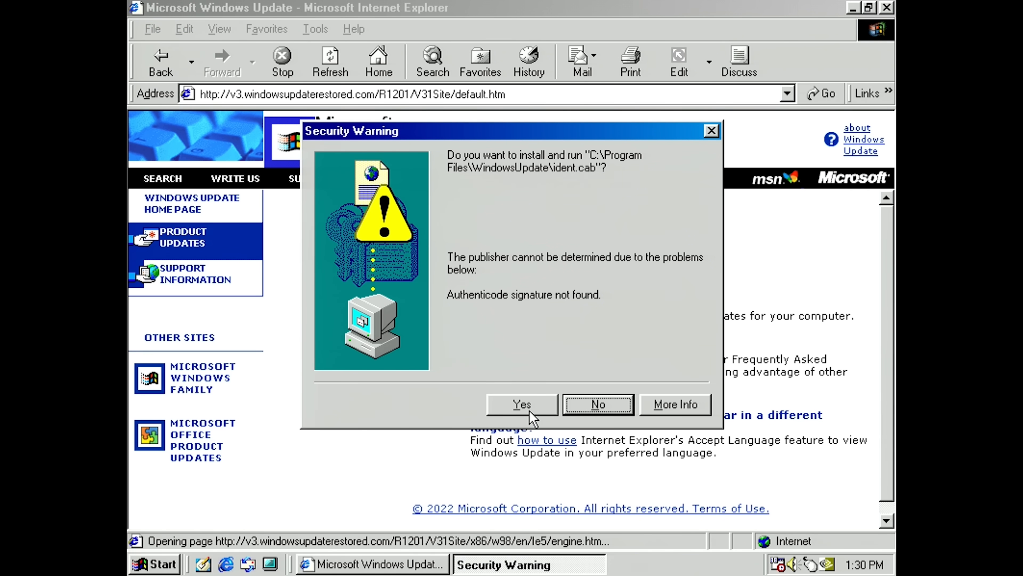
pyautogui.click(520, 403)
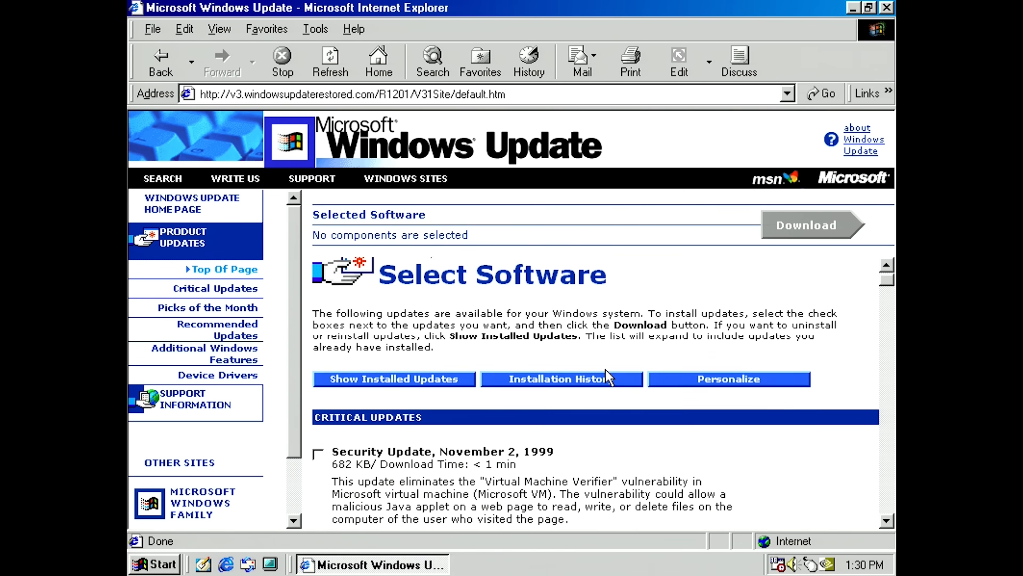
pyautogui.scroll(-3)
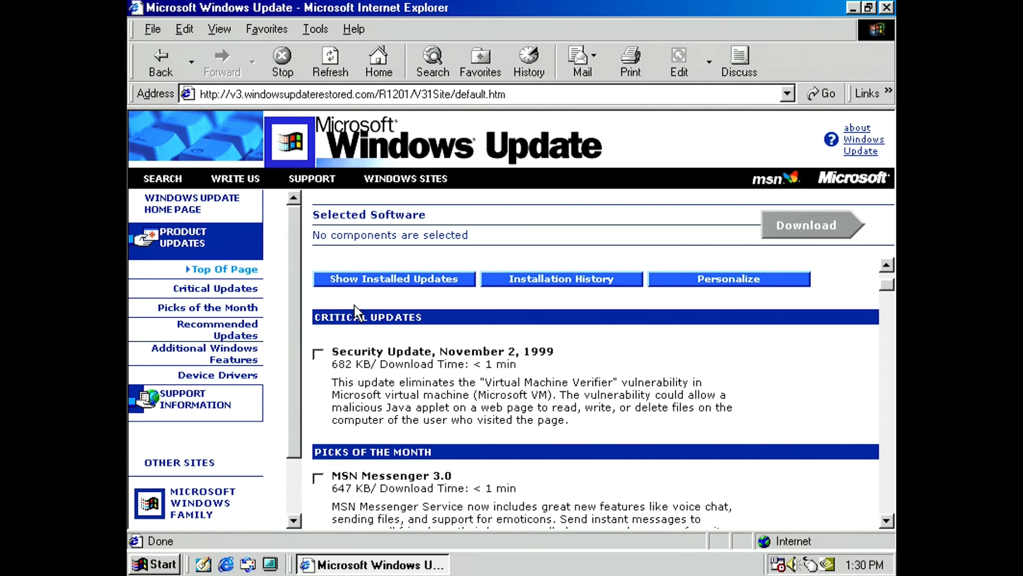
pyautogui.moveTo(486, 307)
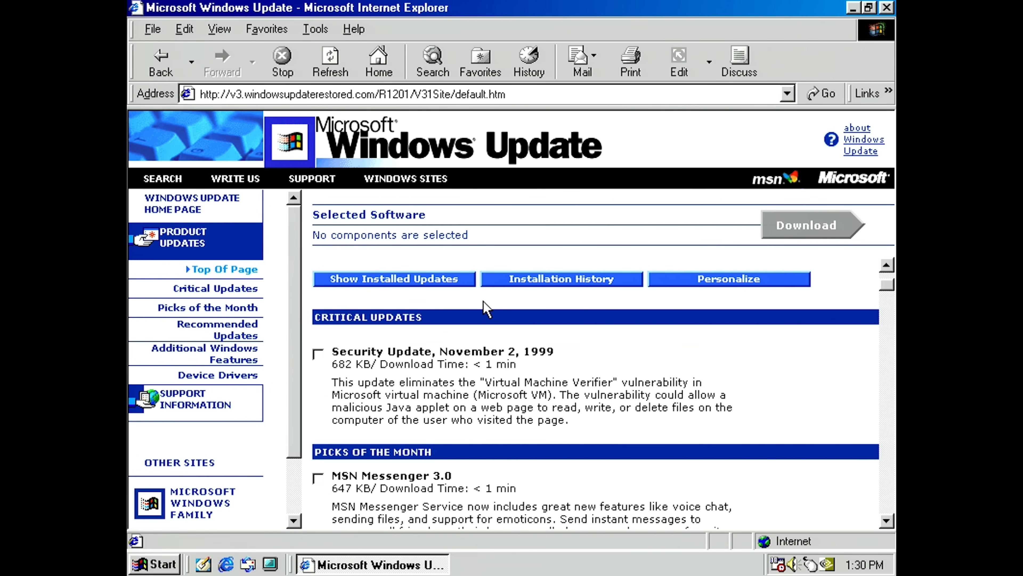
pyautogui.scroll(-3)
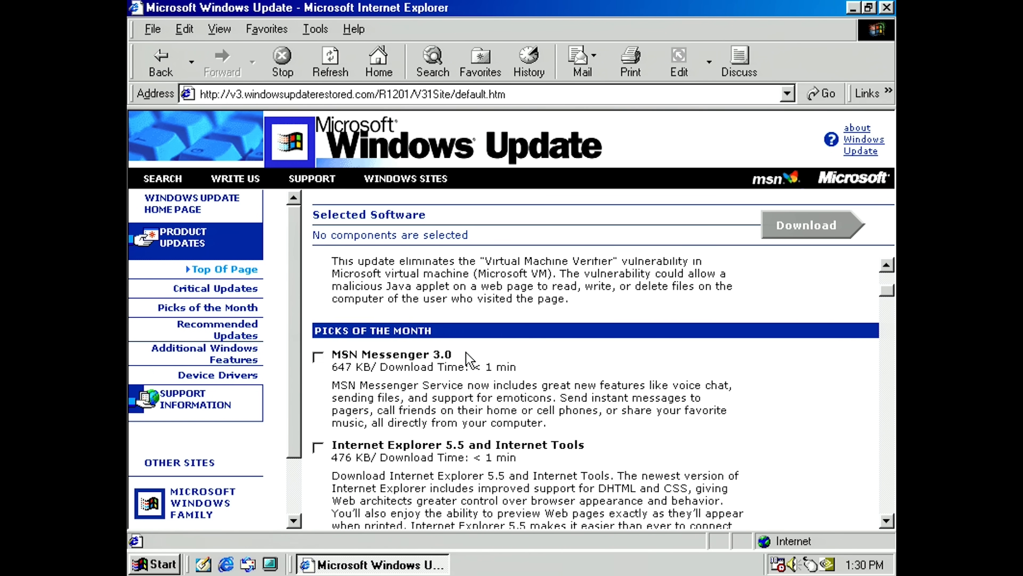
pyautogui.click(318, 359)
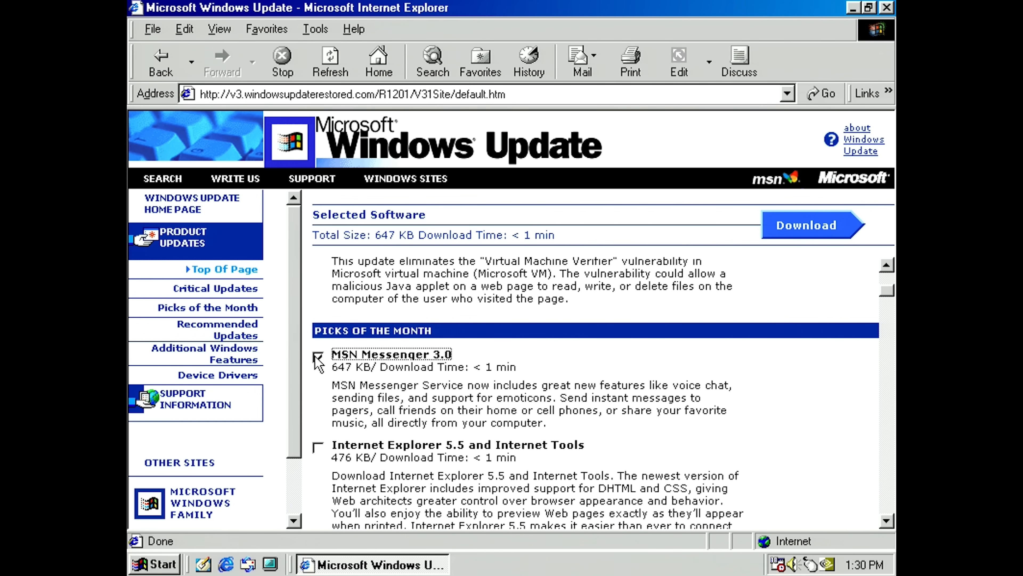
pyautogui.click(316, 361)
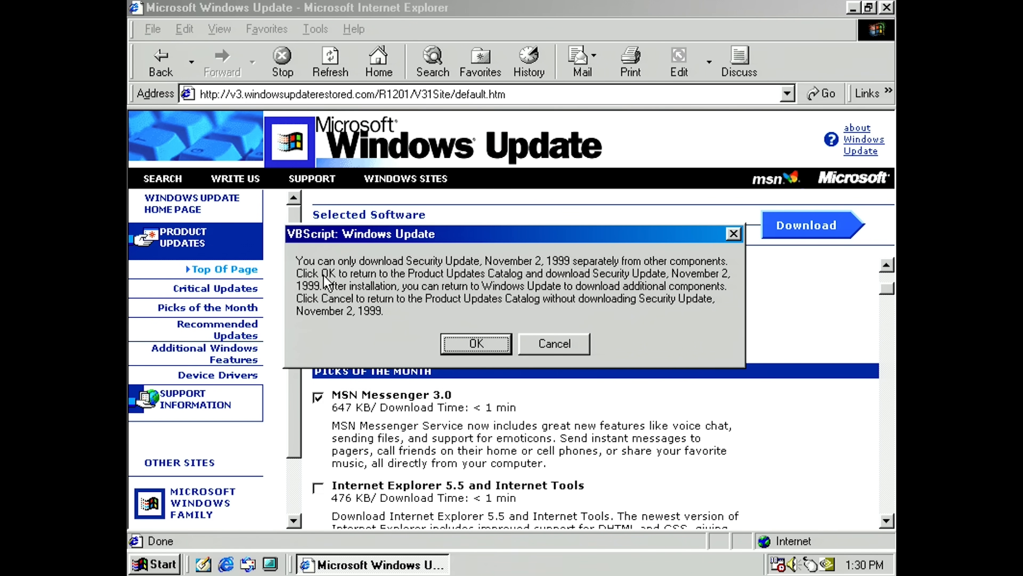
pyautogui.click(476, 344)
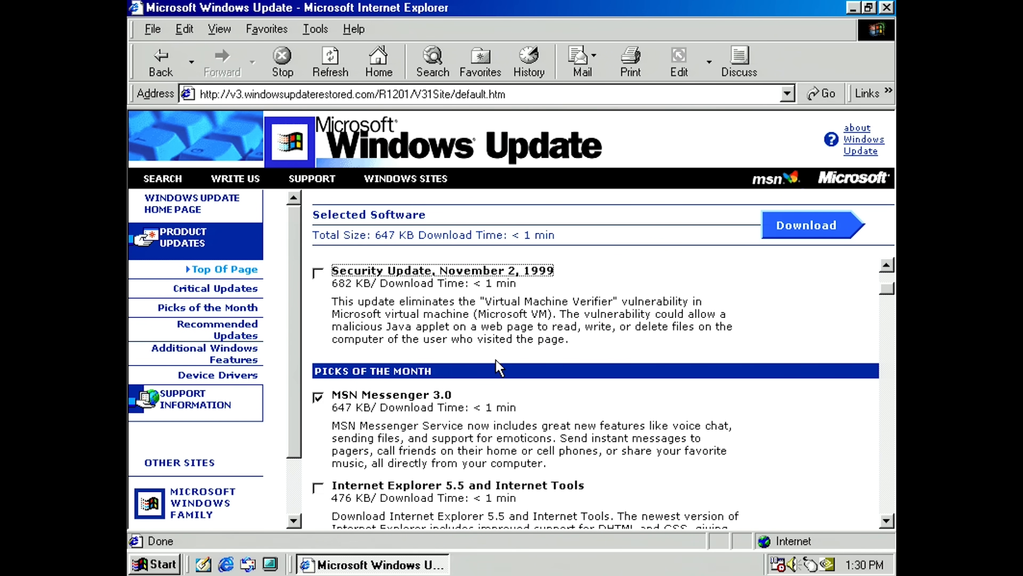
pyautogui.scroll(-3)
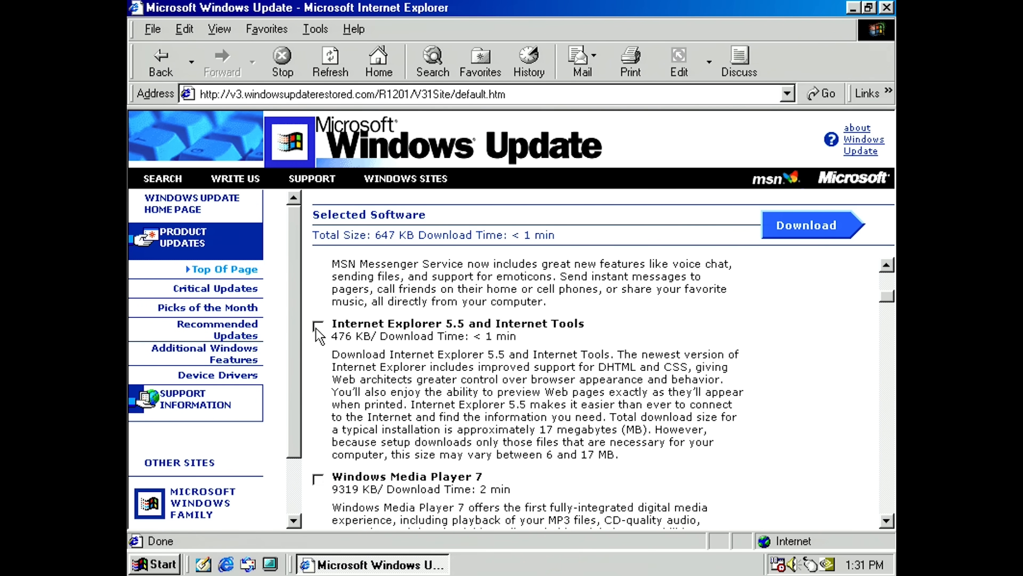
pyautogui.scroll(-3)
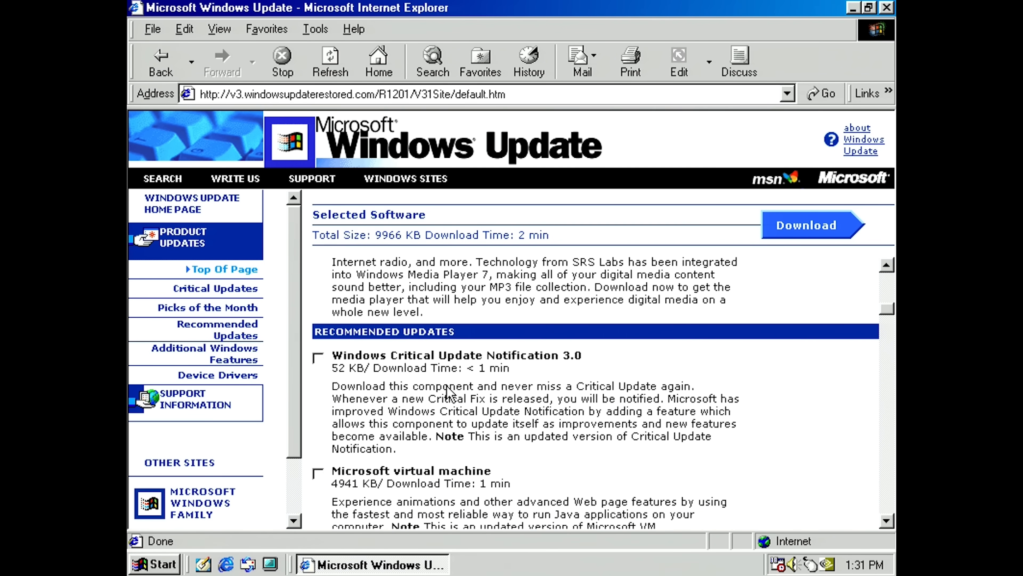
pyautogui.scroll(-3)
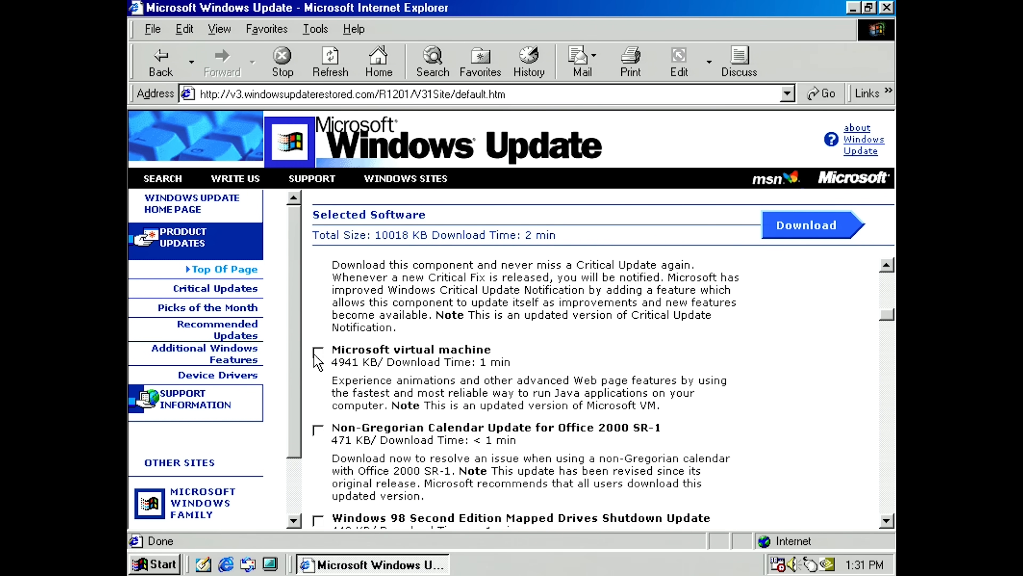
pyautogui.click(318, 354)
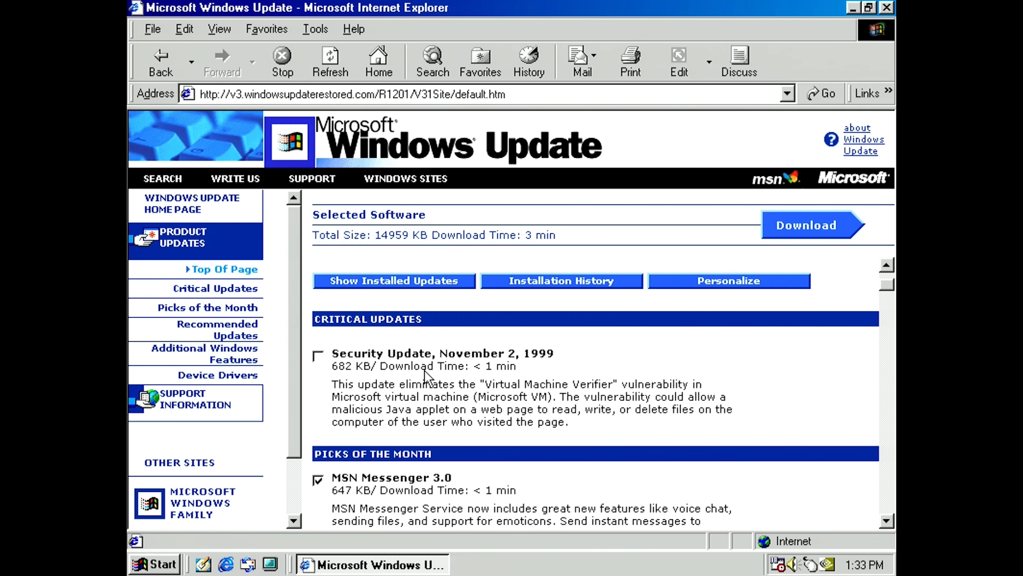
pyautogui.scroll(-3)
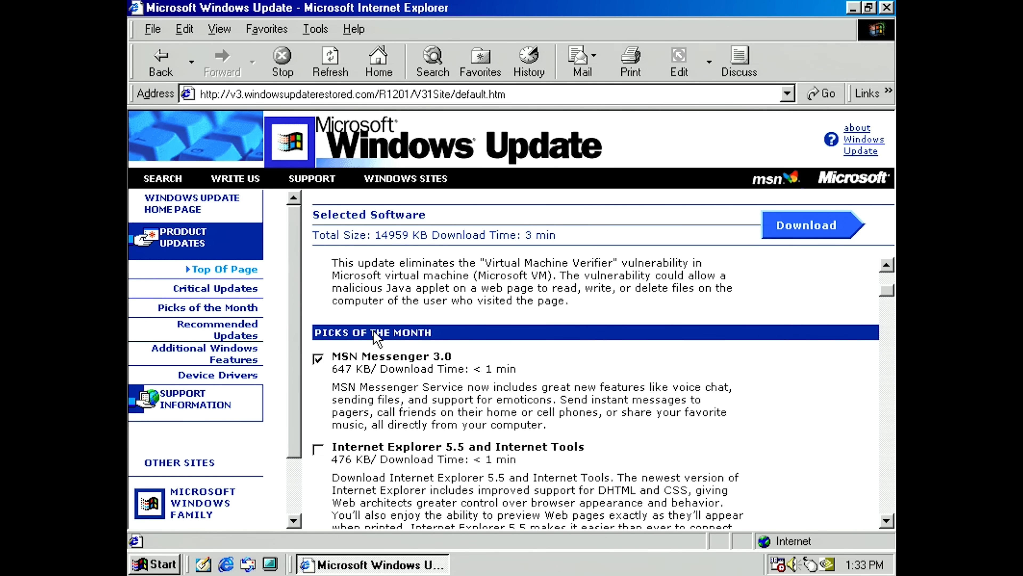
pyautogui.scroll(-3)
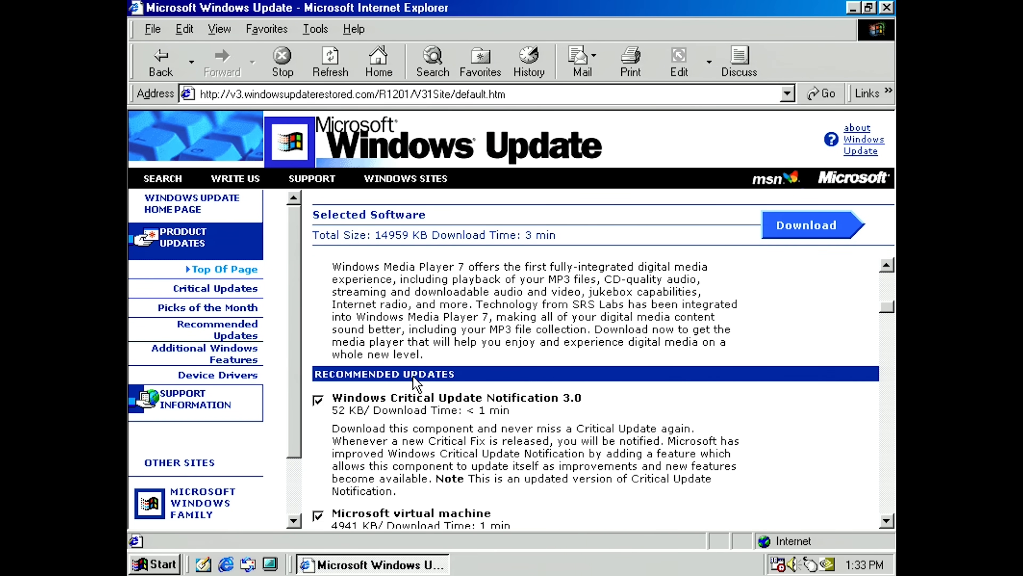
pyautogui.scroll(-3)
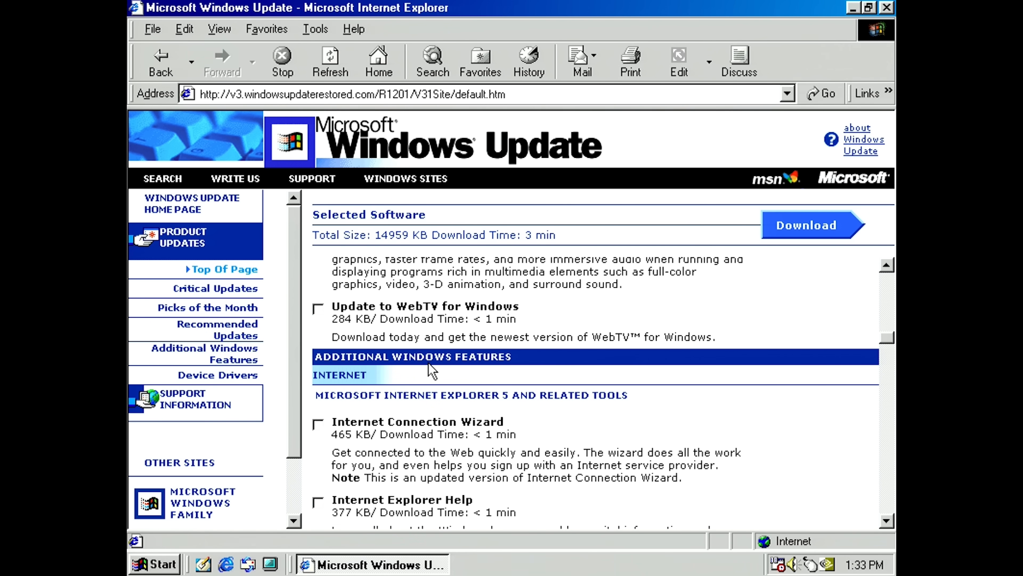
pyautogui.scroll(-3)
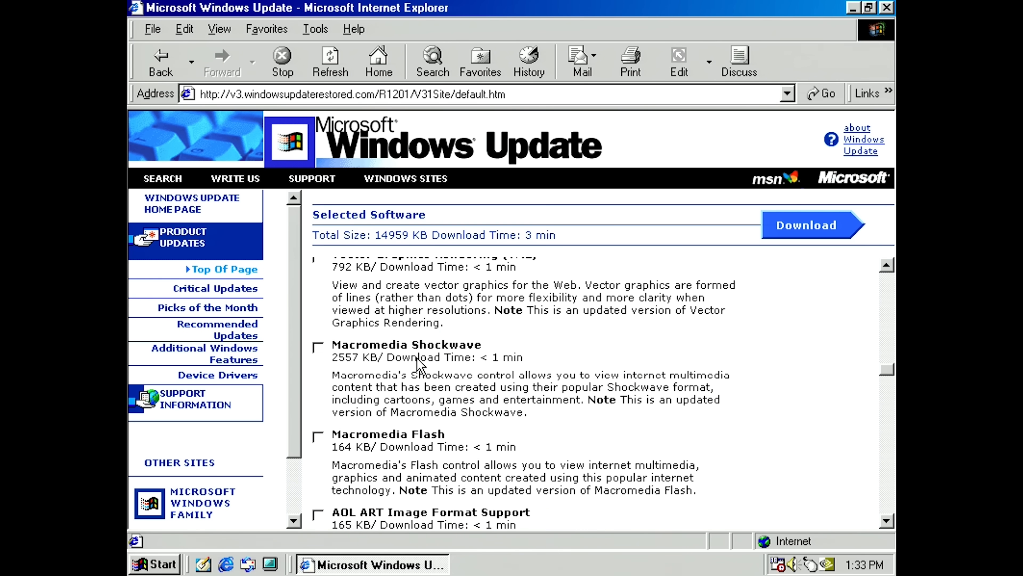
pyautogui.scroll(-3)
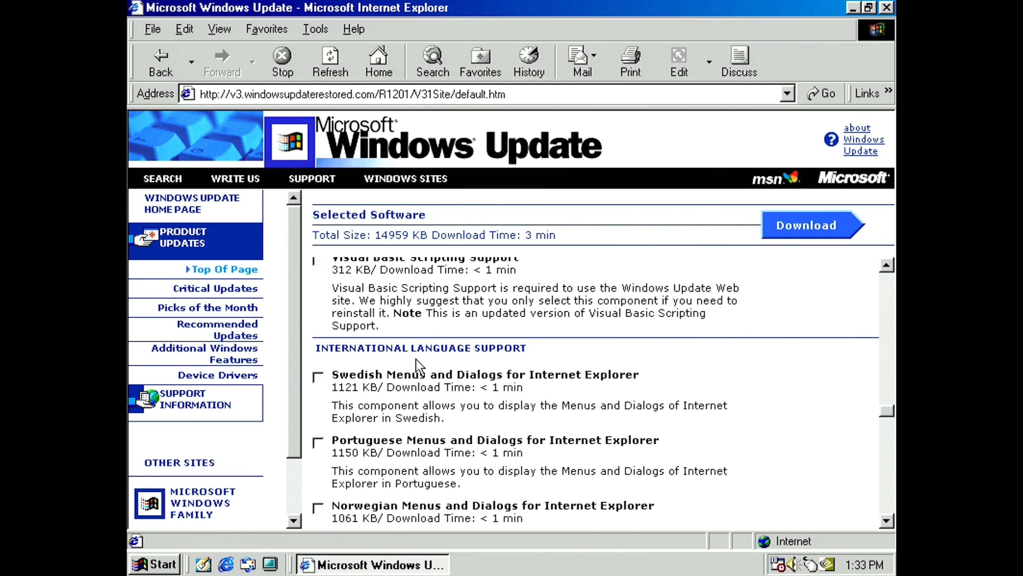
pyautogui.scroll(-3)
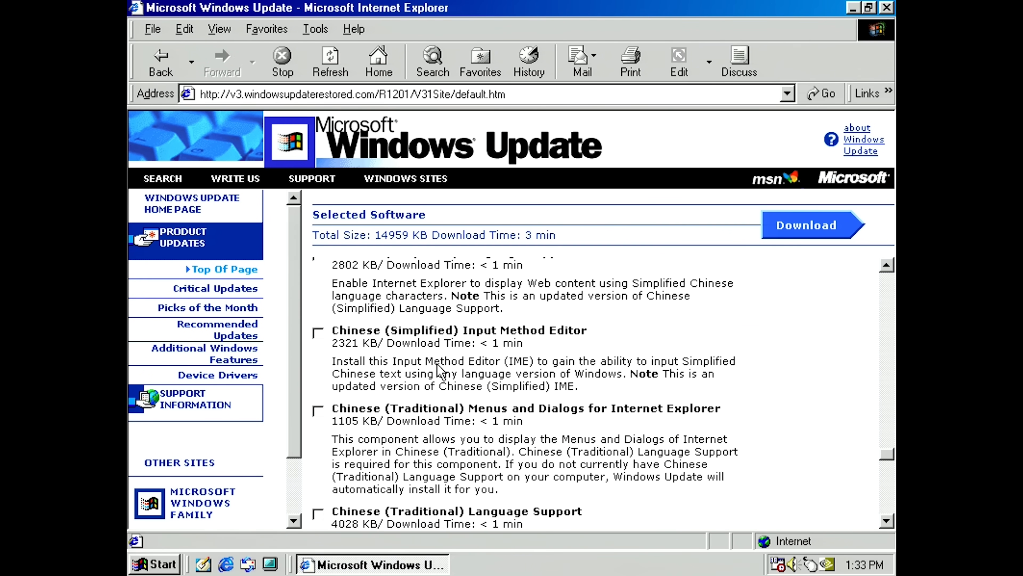
pyautogui.scroll(-3)
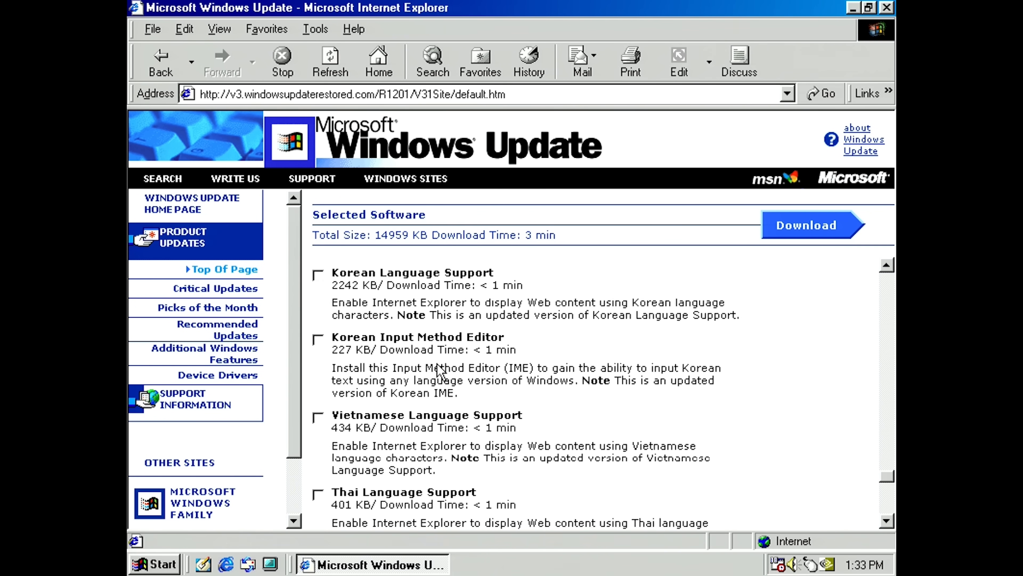
pyautogui.scroll(-3)
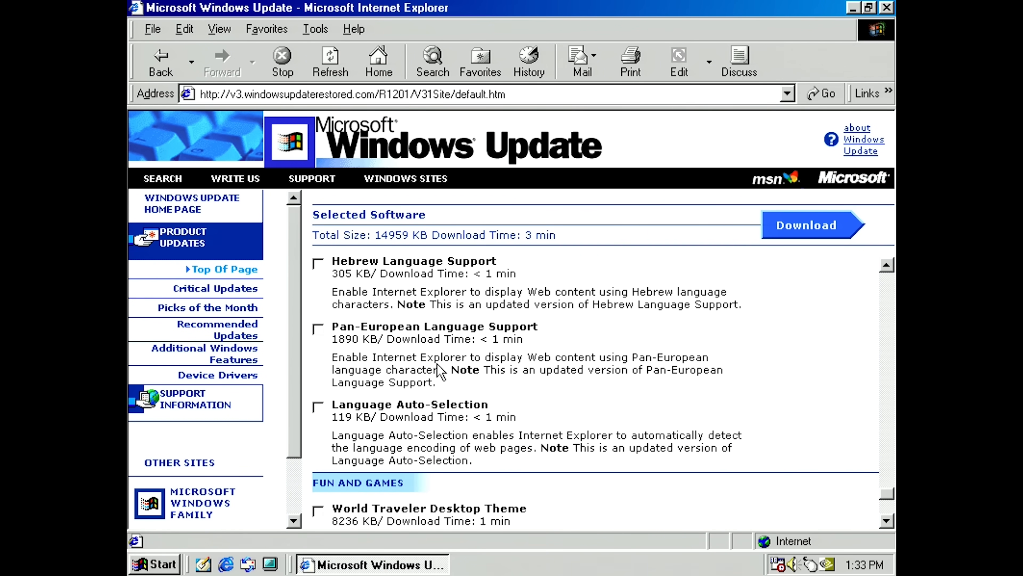
pyautogui.scroll(-3)
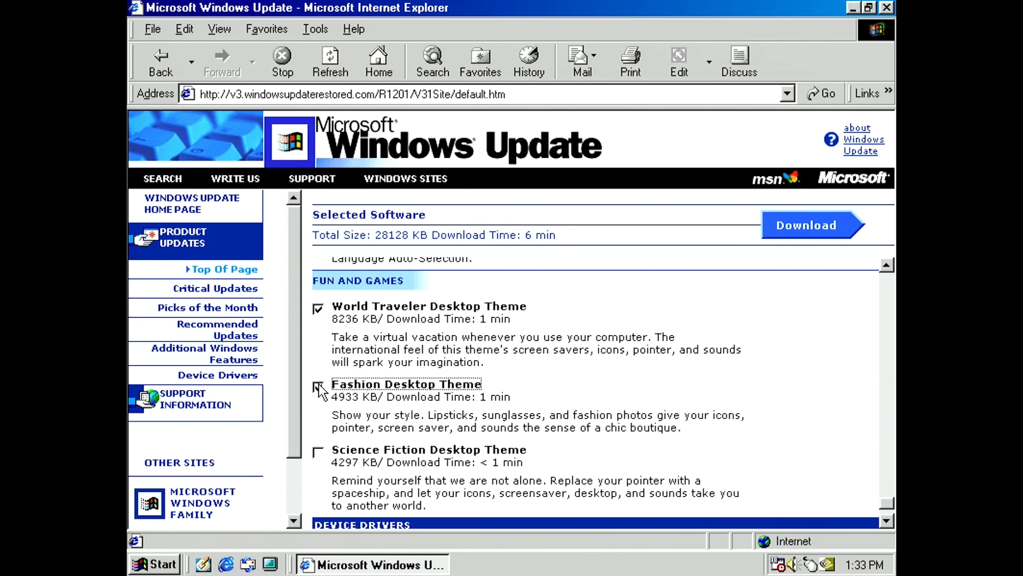
# - Add the Fashion and Science Fiction desktop themes to the update selection
pyautogui.click(317, 453)
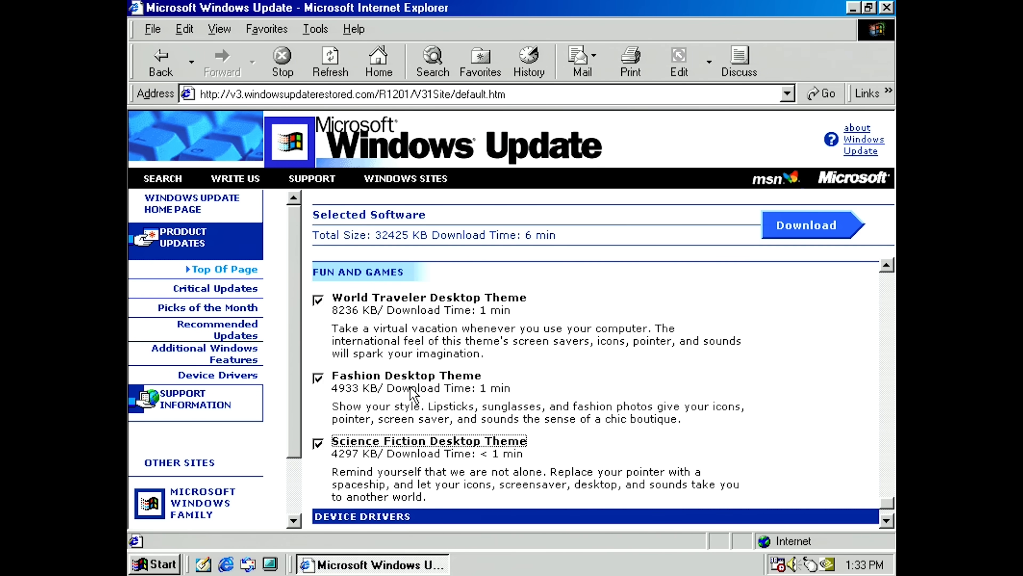
pyautogui.click(813, 224)
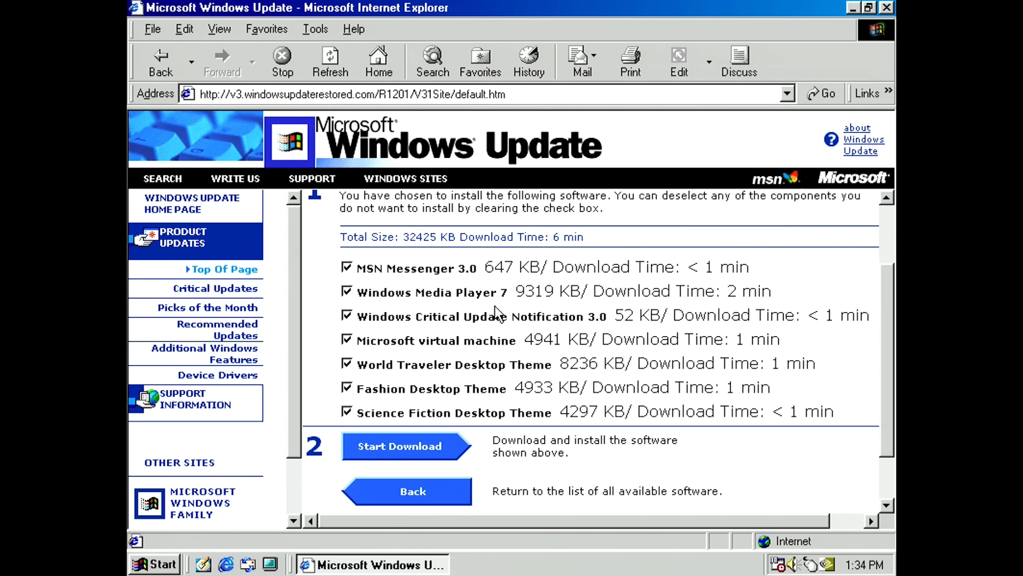
pyautogui.moveTo(372, 339)
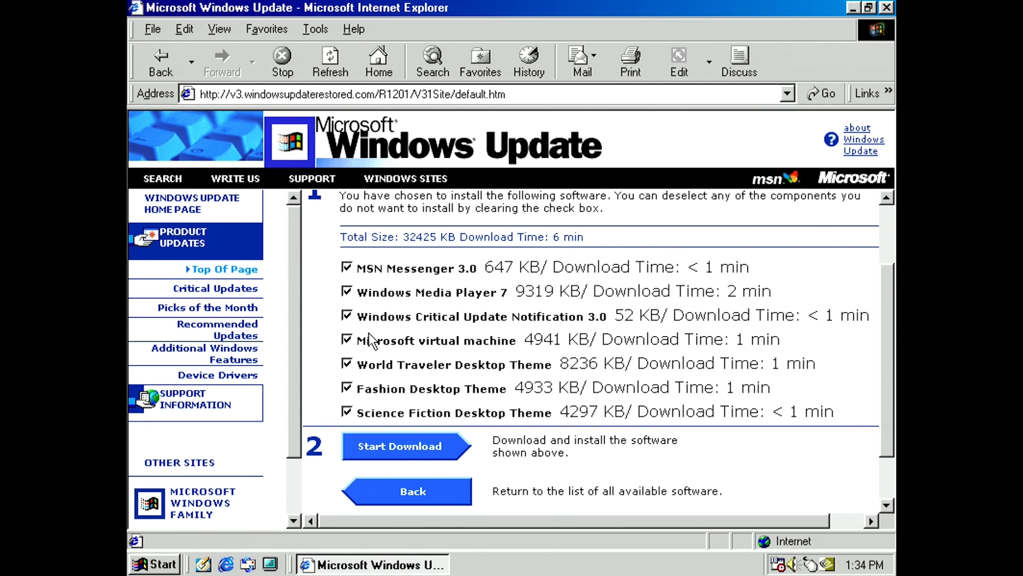
pyautogui.scroll(-3)
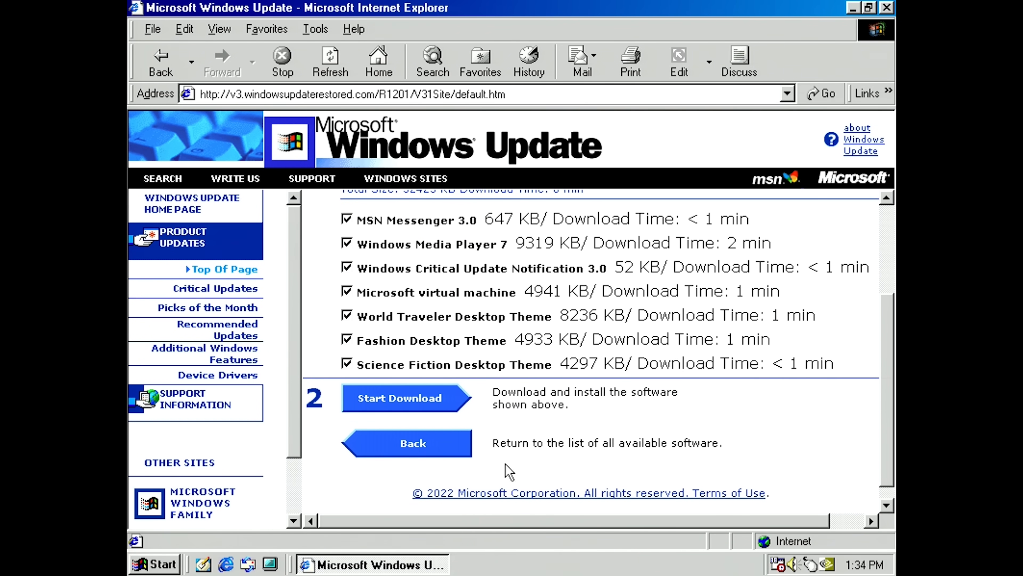
# - Start downloading all seven selected updates and accept the license agreement
pyautogui.click(399, 398)
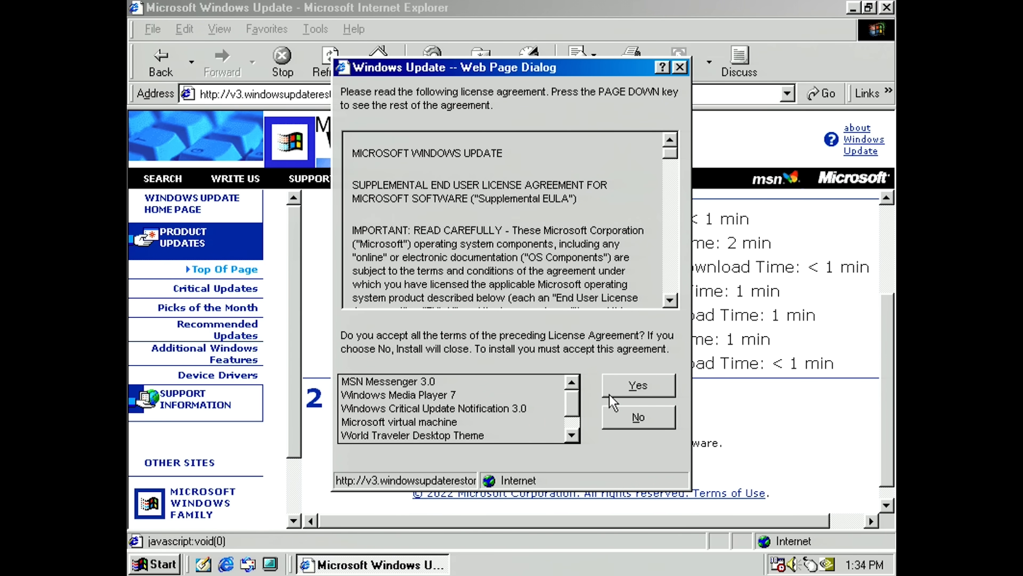
pyautogui.moveTo(574, 366)
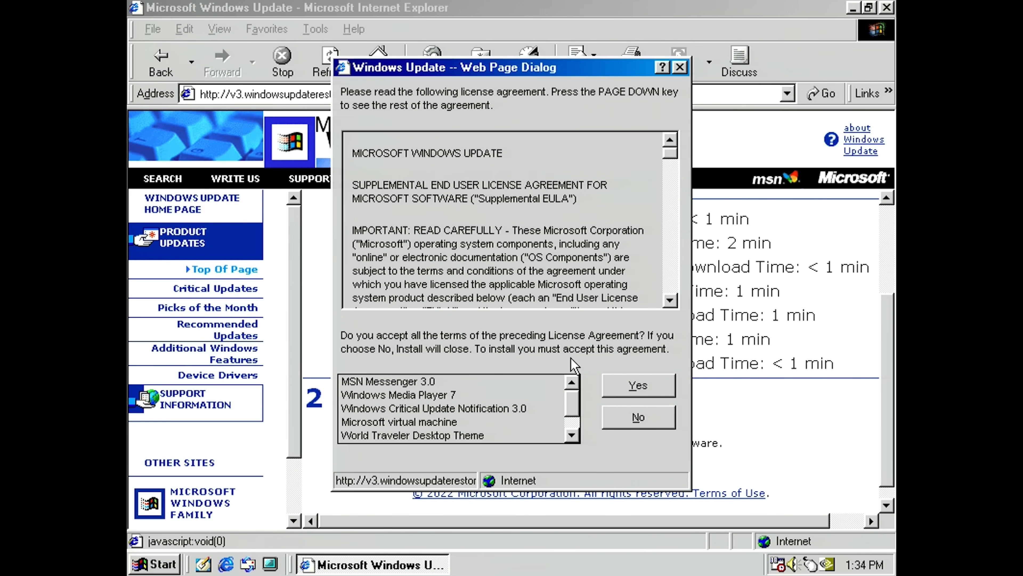
pyautogui.click(637, 384)
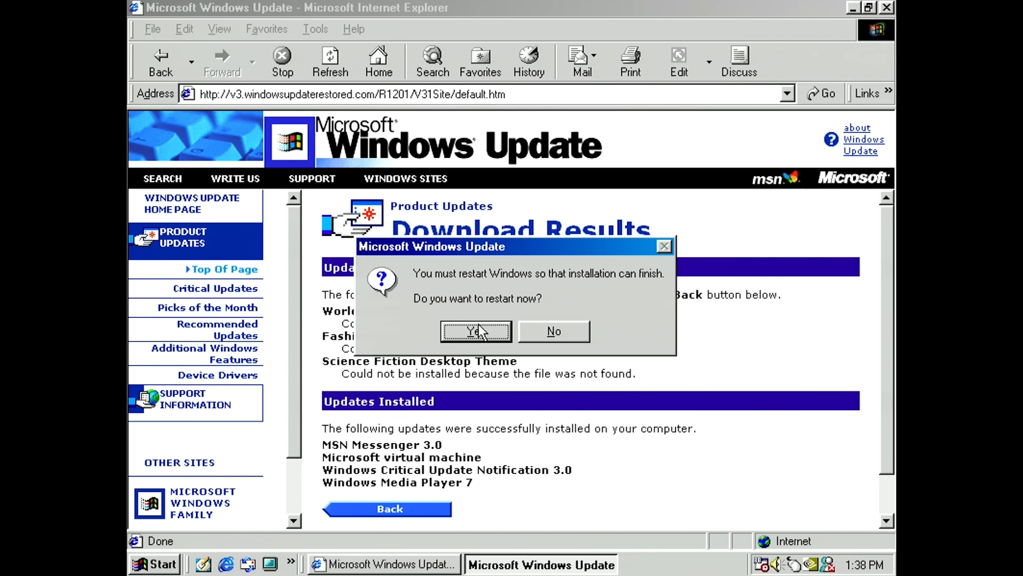
# - Confirm the restart prompt so the downloaded updates can finish installing
pyautogui.click(552, 331)
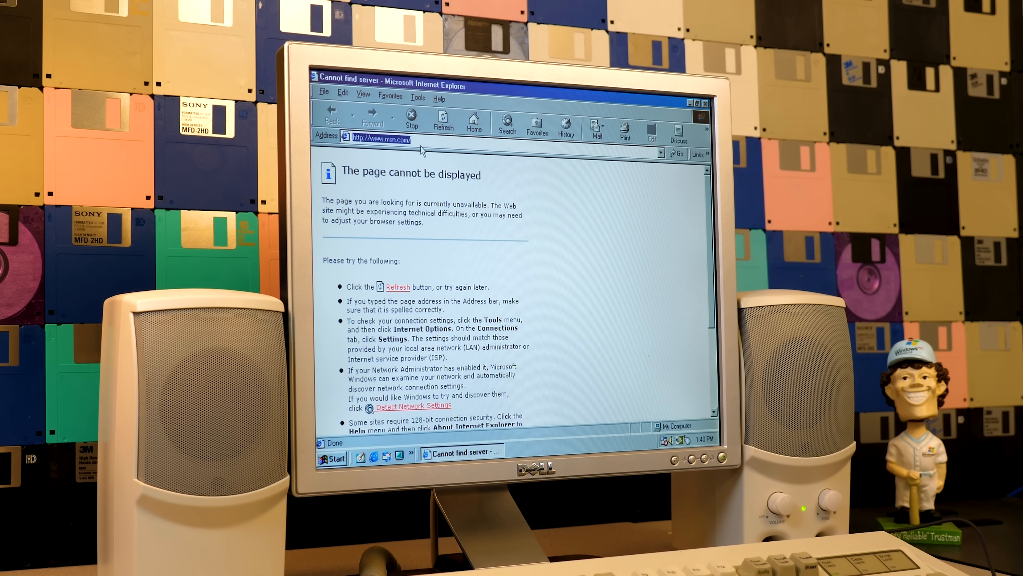
pyautogui.write('http://www.windowsupdaterestored.com')
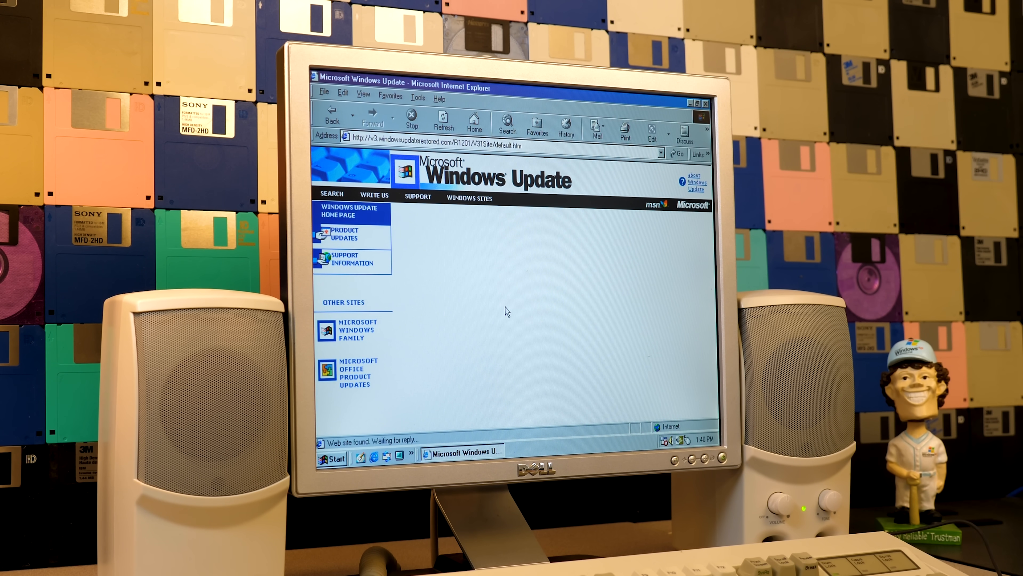
pyautogui.click(346, 234)
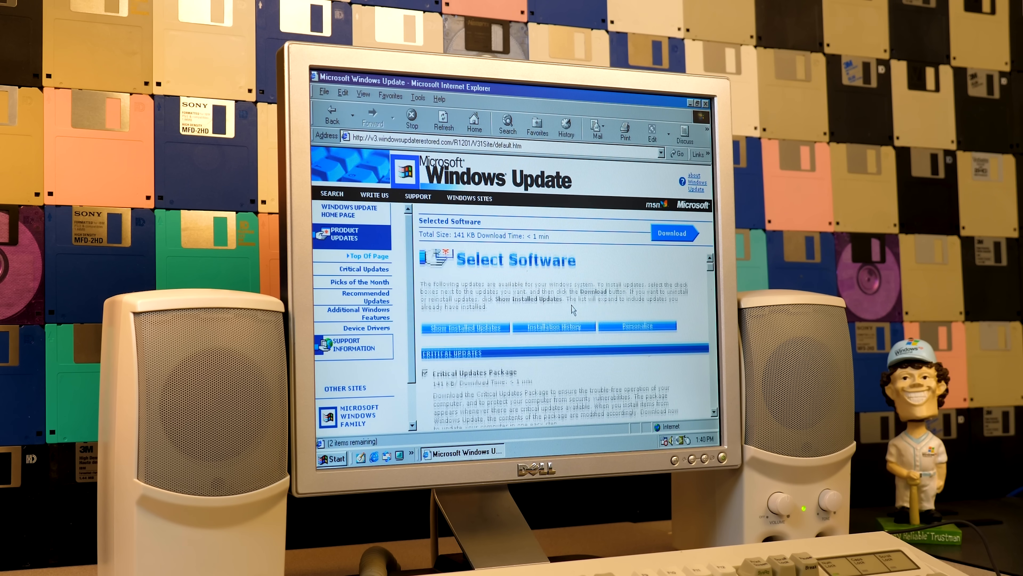
# - Scroll through the available product updates, then go back to the previous page
pyautogui.scroll(-3)
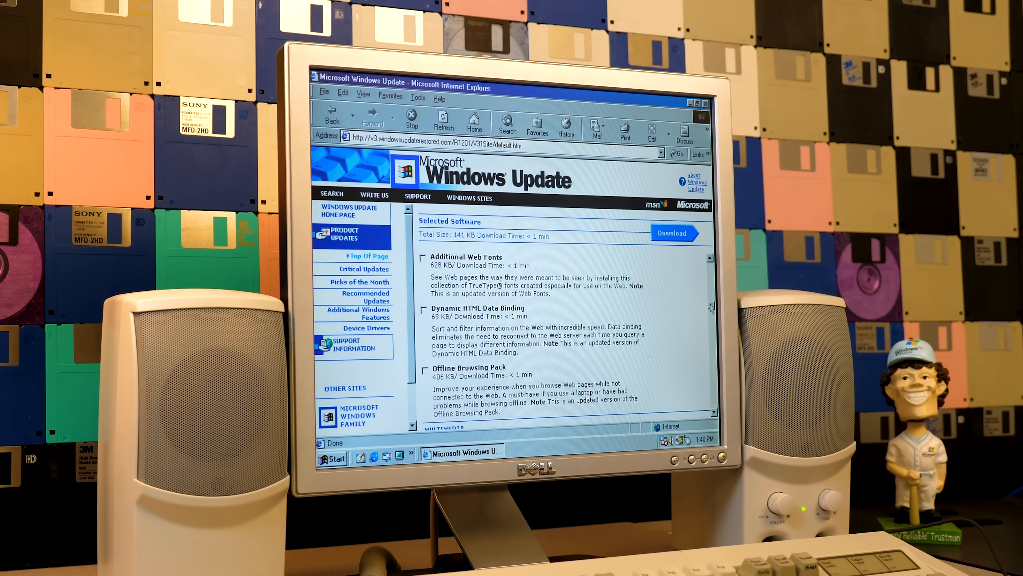
pyautogui.scroll(-3)
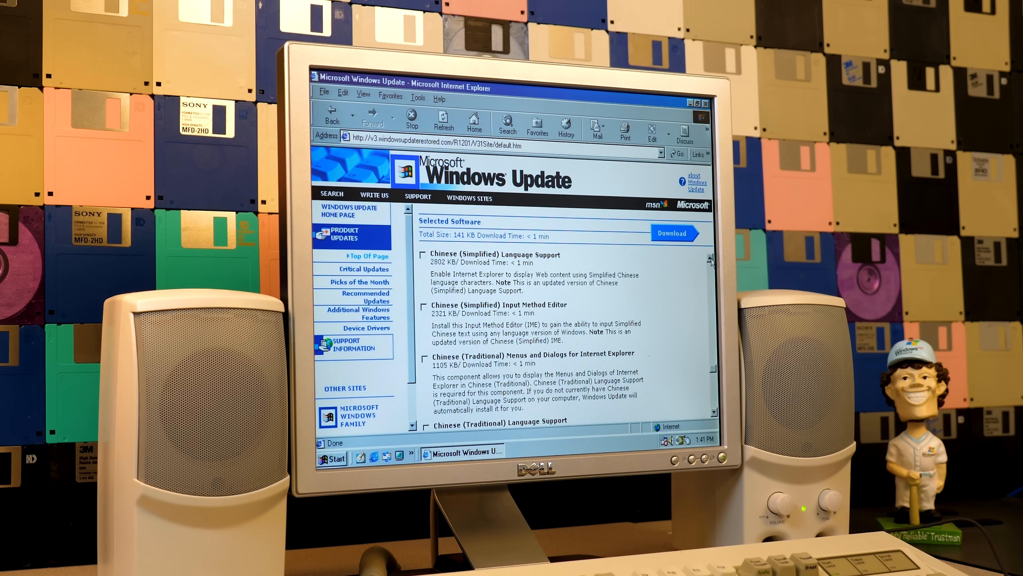
pyautogui.scroll(-3)
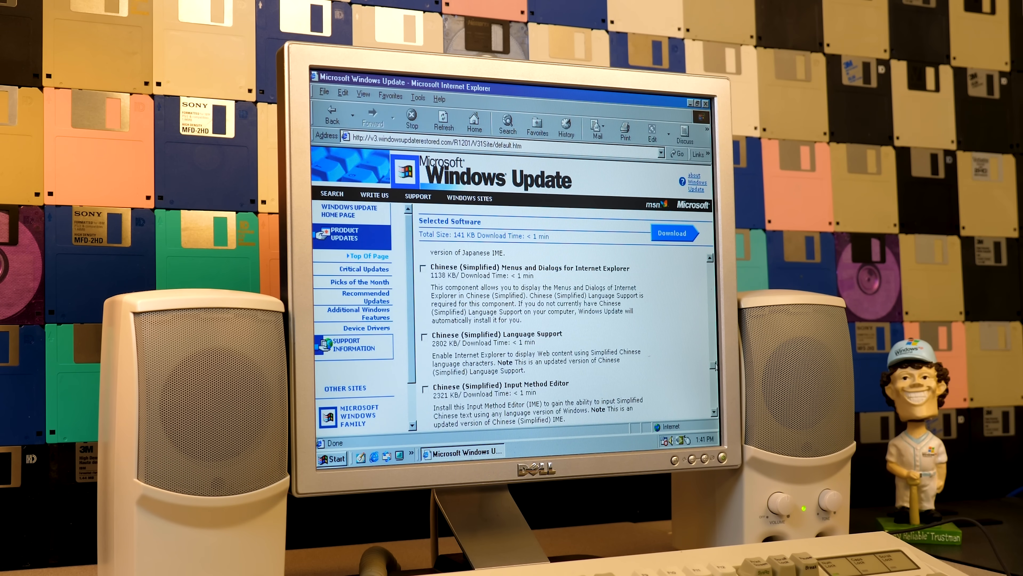
pyautogui.scroll(-3)
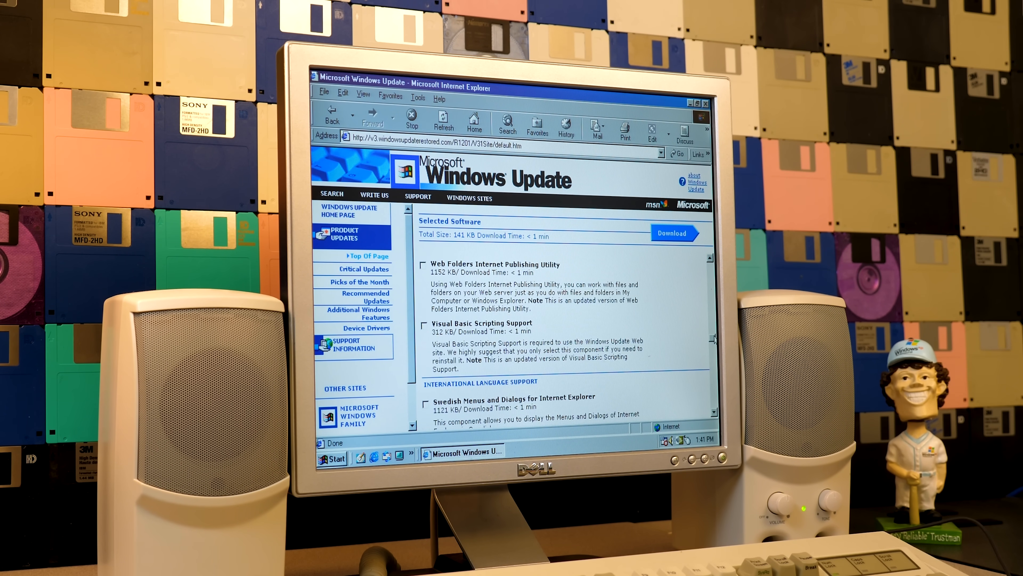
pyautogui.scroll(-3)
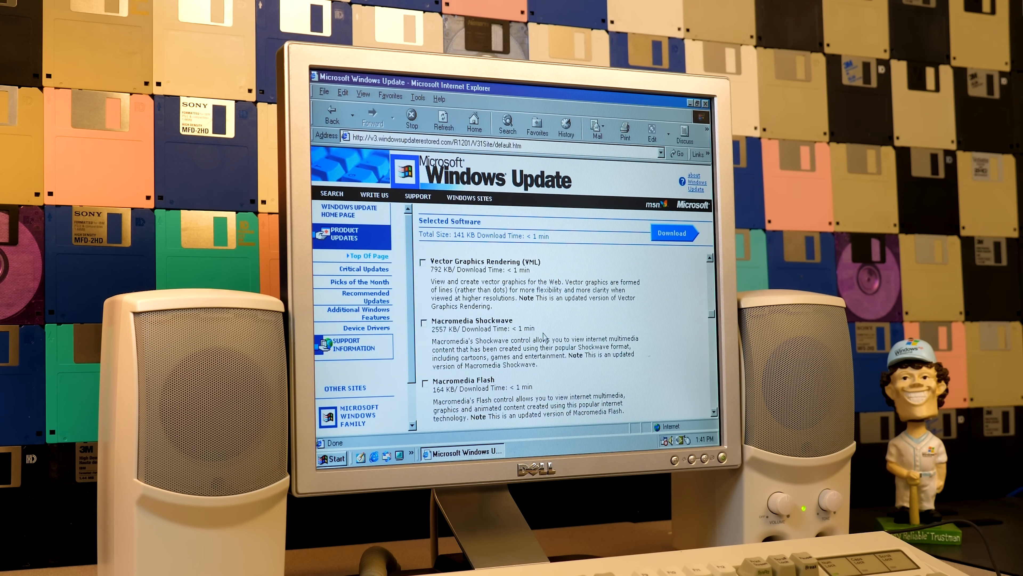
pyautogui.scroll(-3)
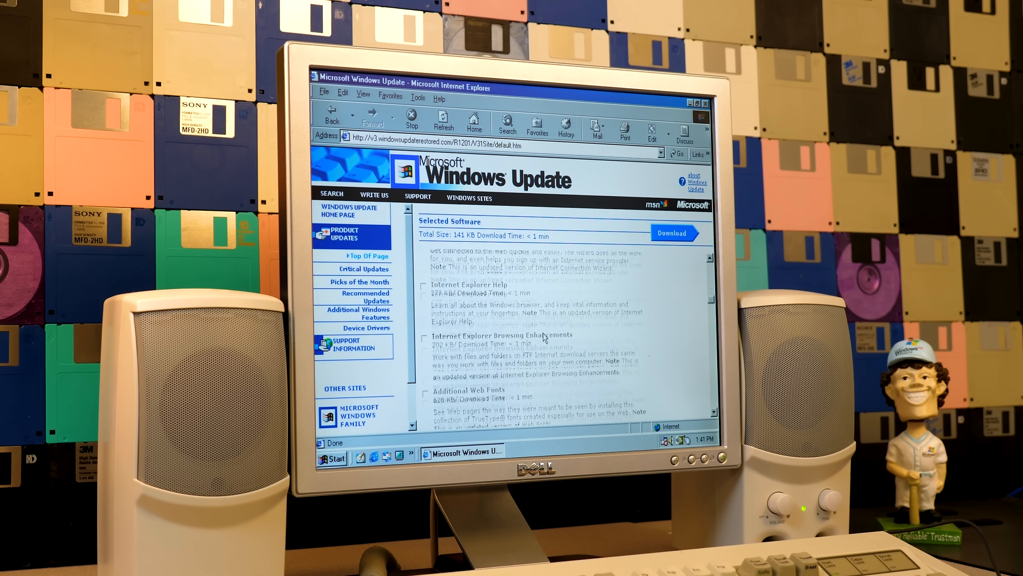
pyautogui.click(332, 119)
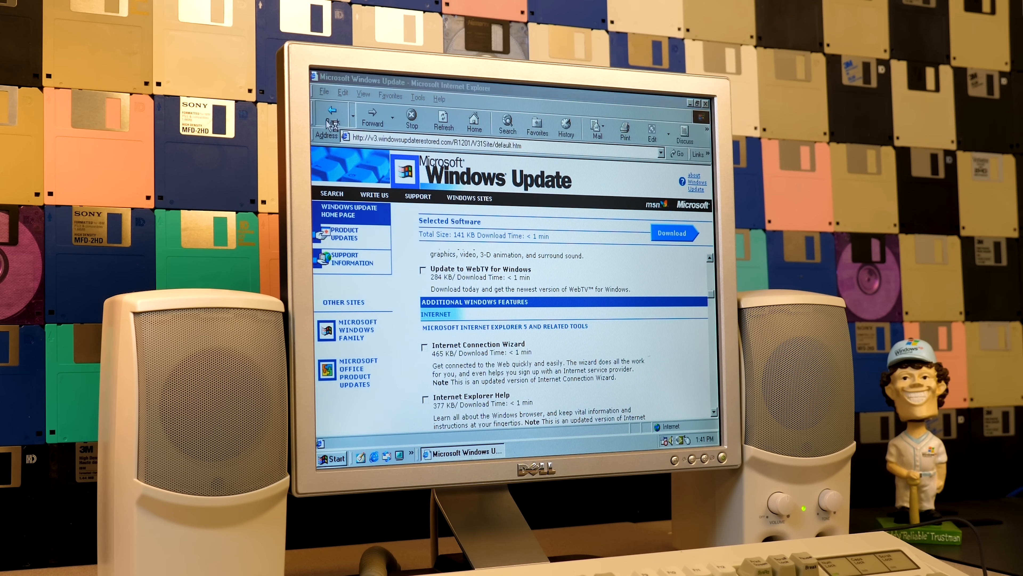
# - From the welcome page, review the Windows version compatibility chart
pyautogui.click(332, 121)
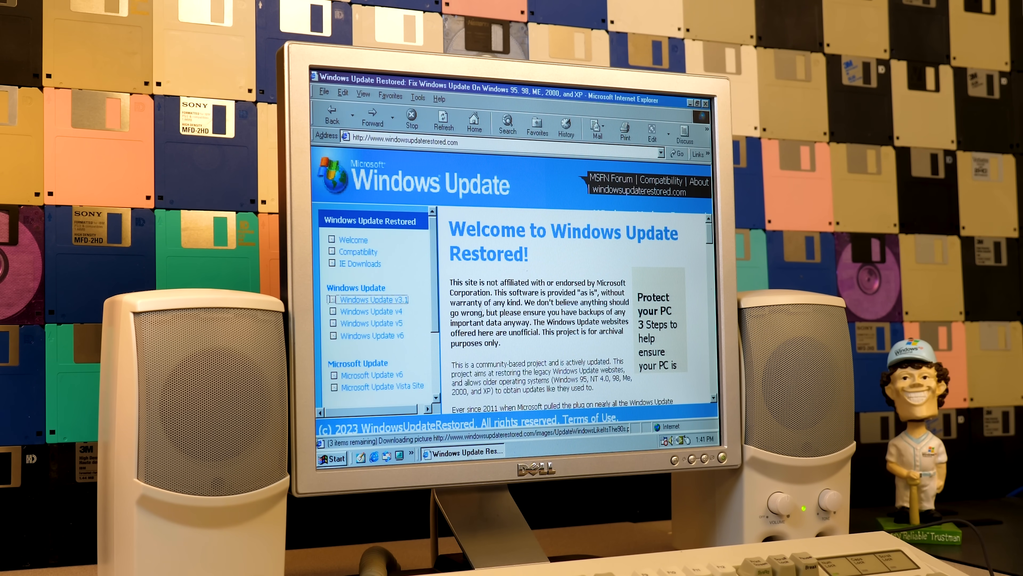
pyautogui.click(358, 251)
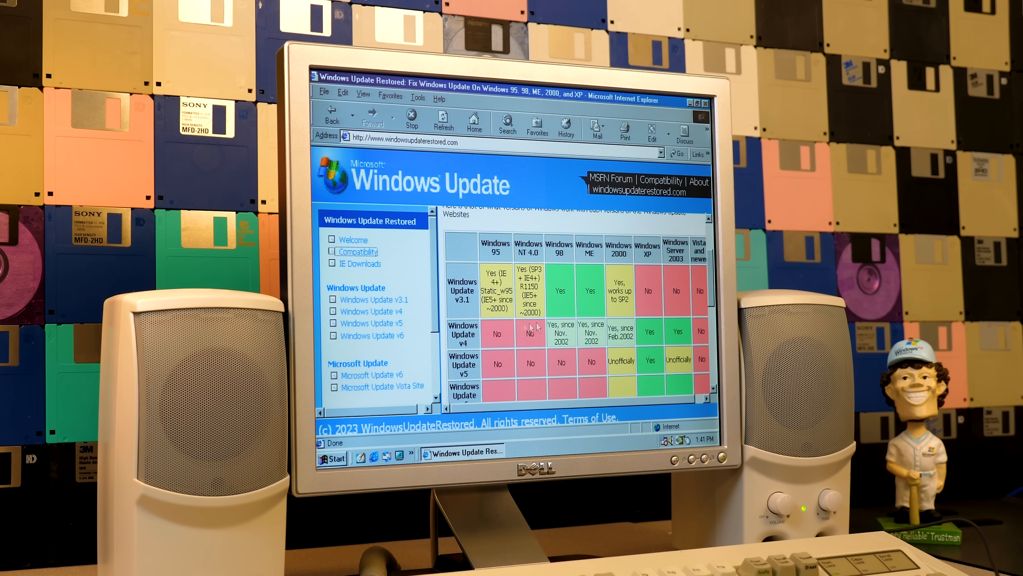
pyautogui.scroll(-3)
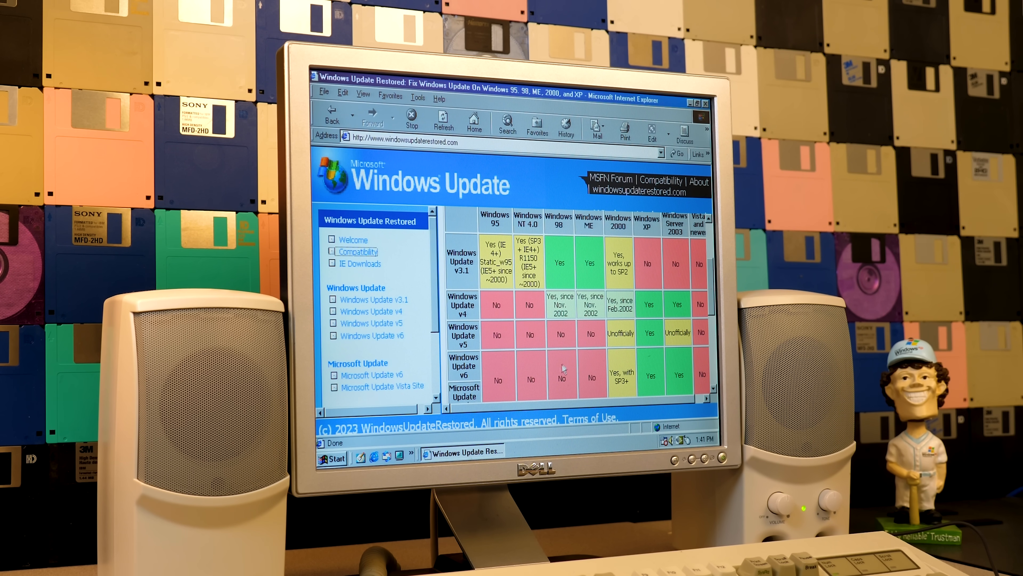
pyautogui.scroll(-3)
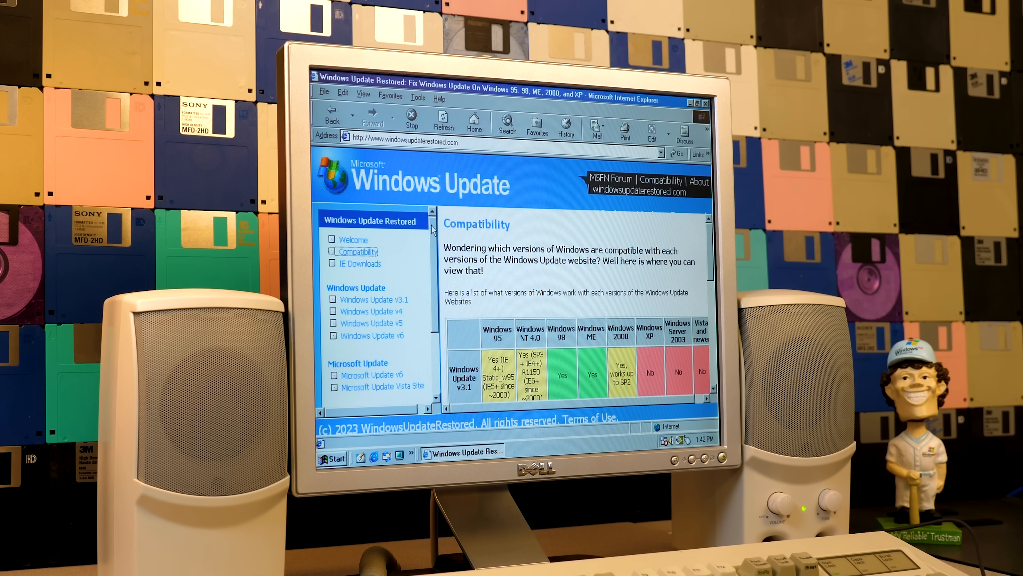
# - Return to the Windows Update Restored welcome page
pyautogui.click(354, 240)
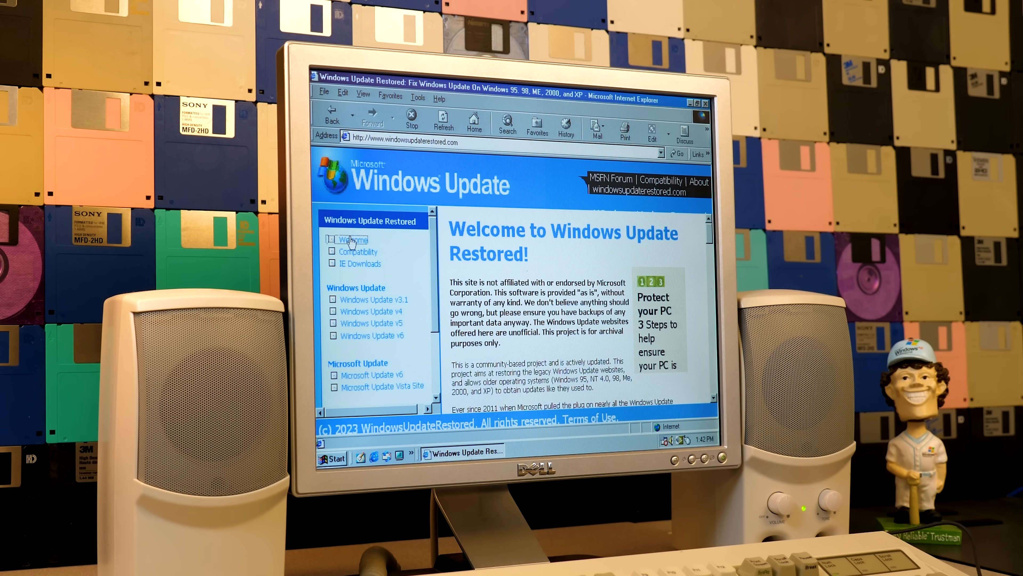
pyautogui.scroll(-3)
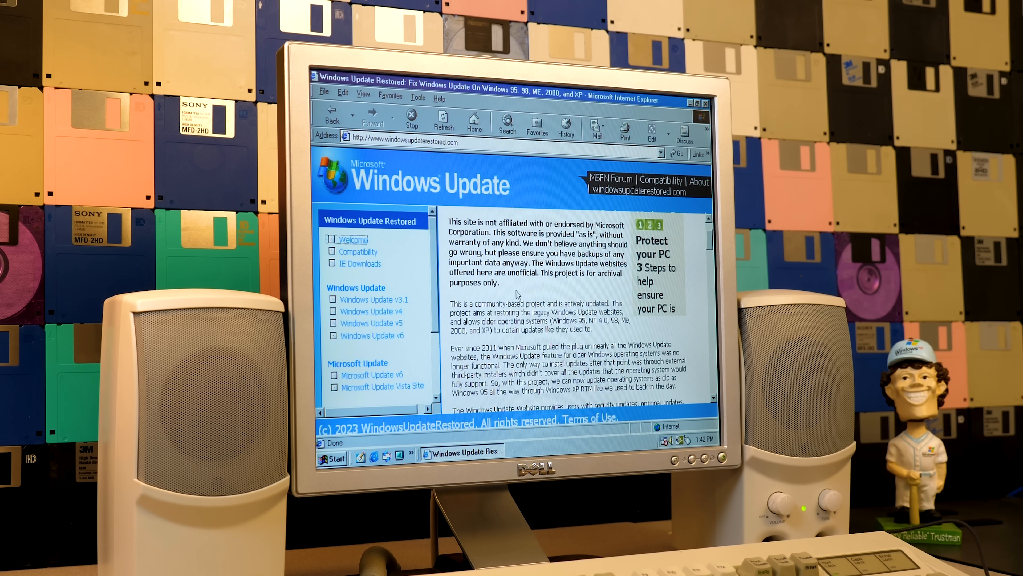